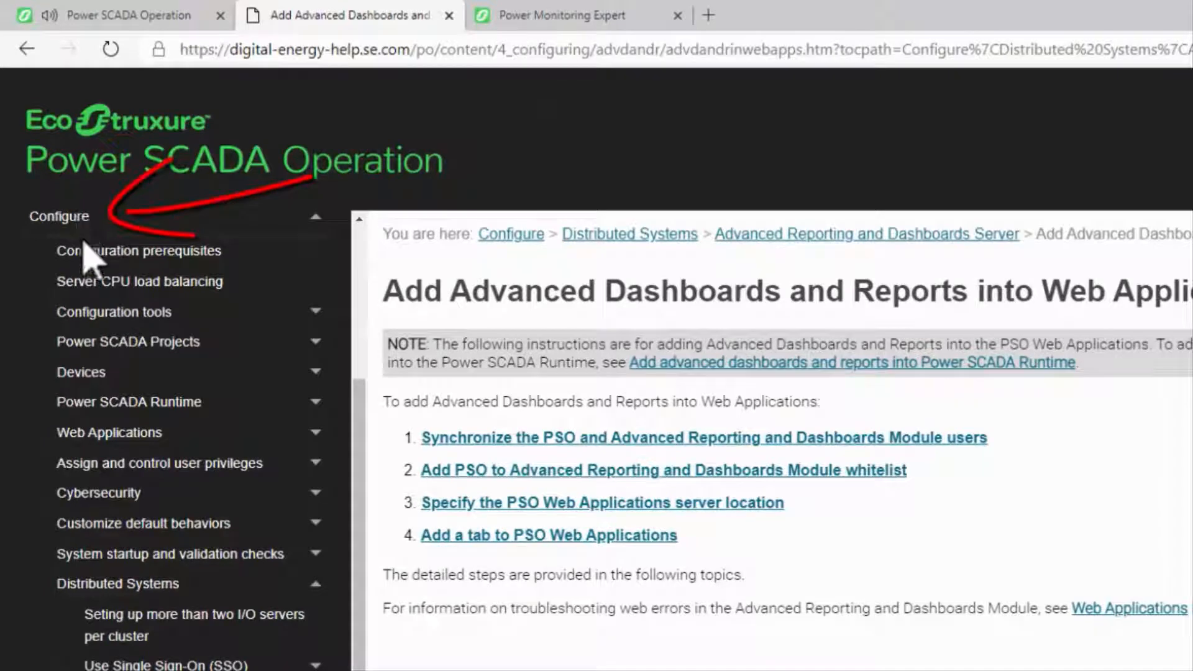
Step: Scroll the help page down to the Synchronize users section
{"action": "scroll", "scroll_direction": "down", "scroll_amount": 3}
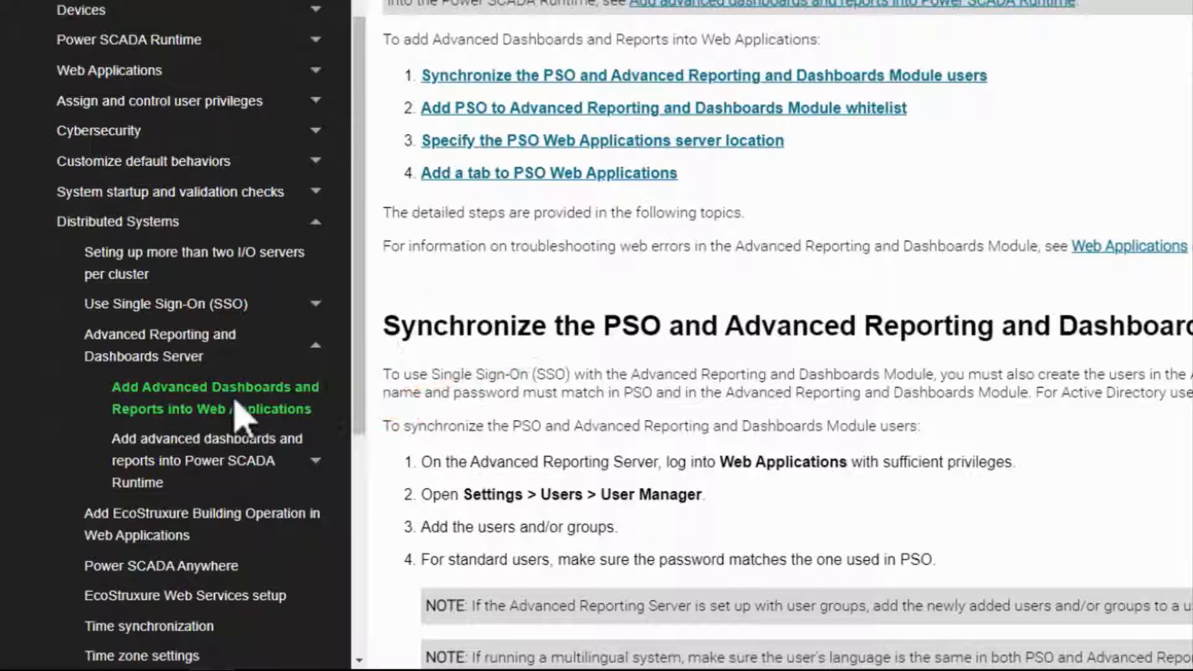
{"action": "scroll", "scroll_direction": "down", "scroll_amount": 3}
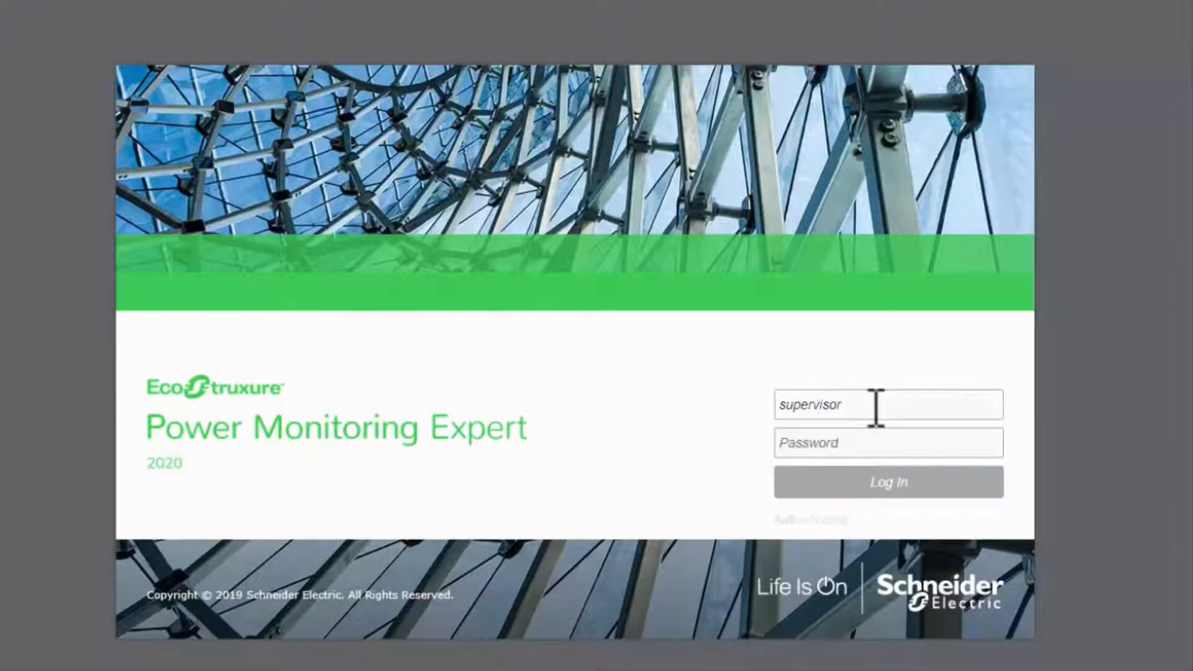
Step: Sign in, return to the Settings Library home and open the User Manager
{"action": "left_click", "coordinate": [887, 481]}
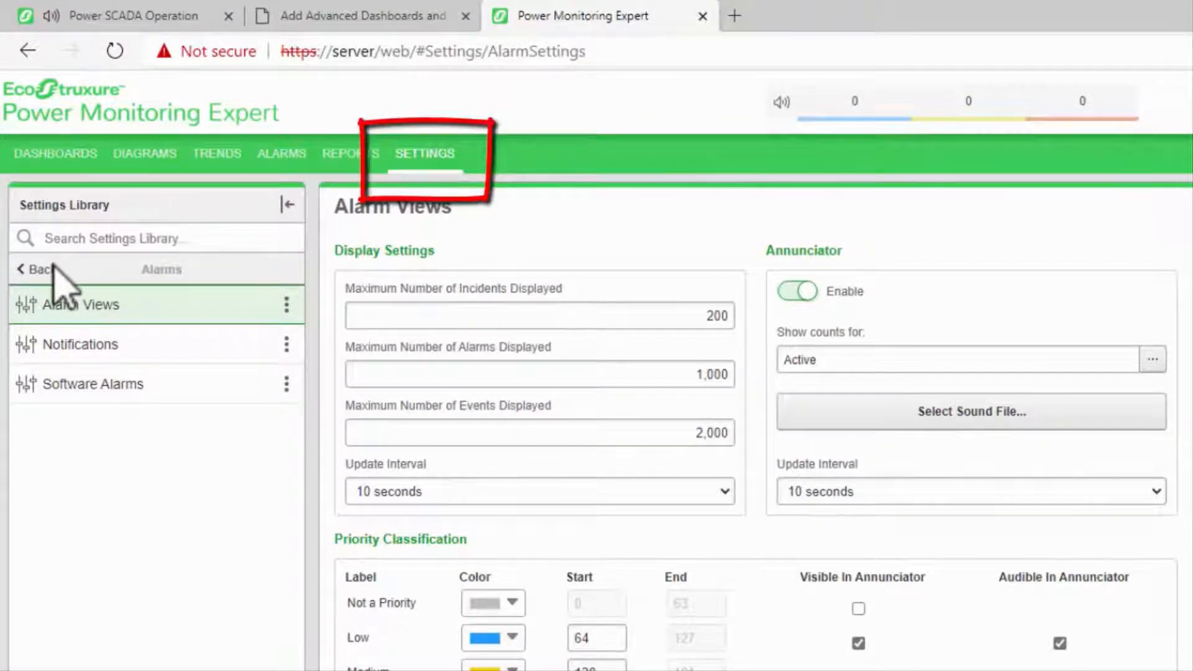
{"action": "left_click", "coordinate": [34, 269]}
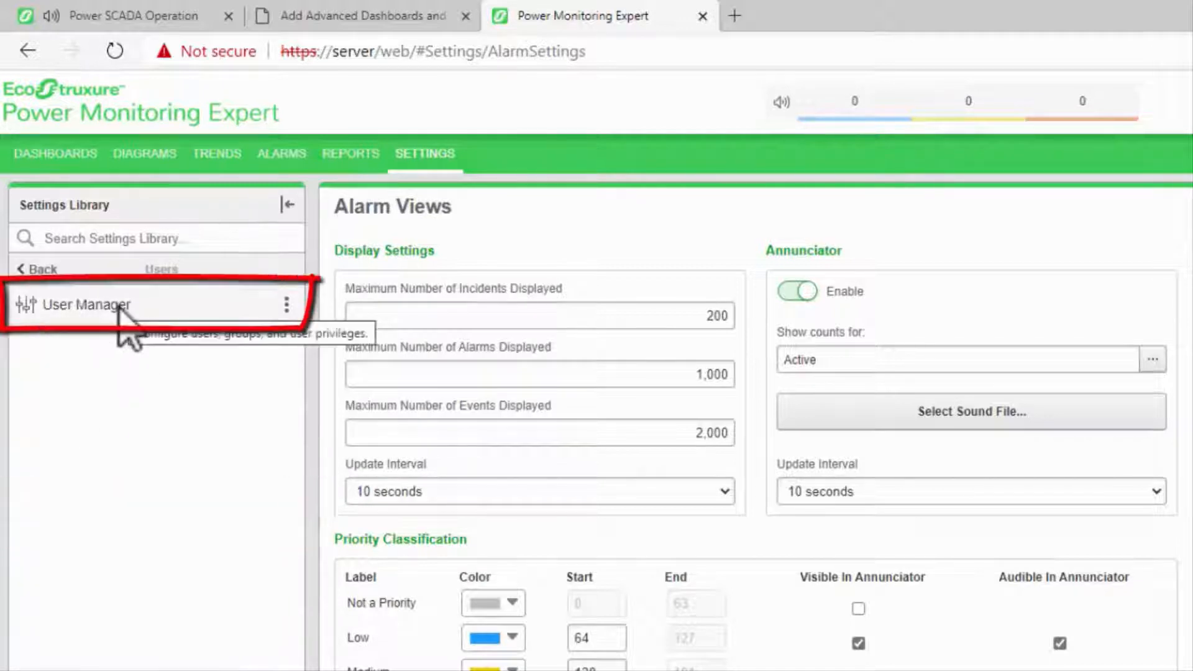
{"action": "left_click", "coordinate": [87, 305]}
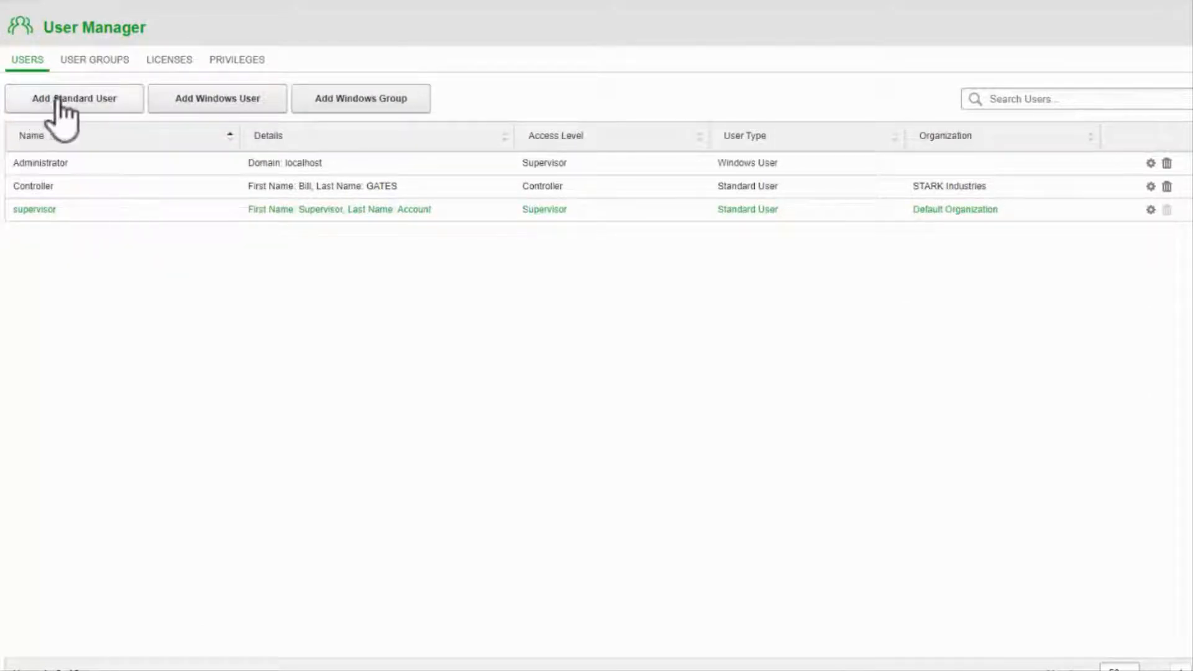
Step: Add a standard user named demo with Supervisor access
{"action": "left_click", "coordinate": [74, 98]}
{"action": "type", "text": "demo"}
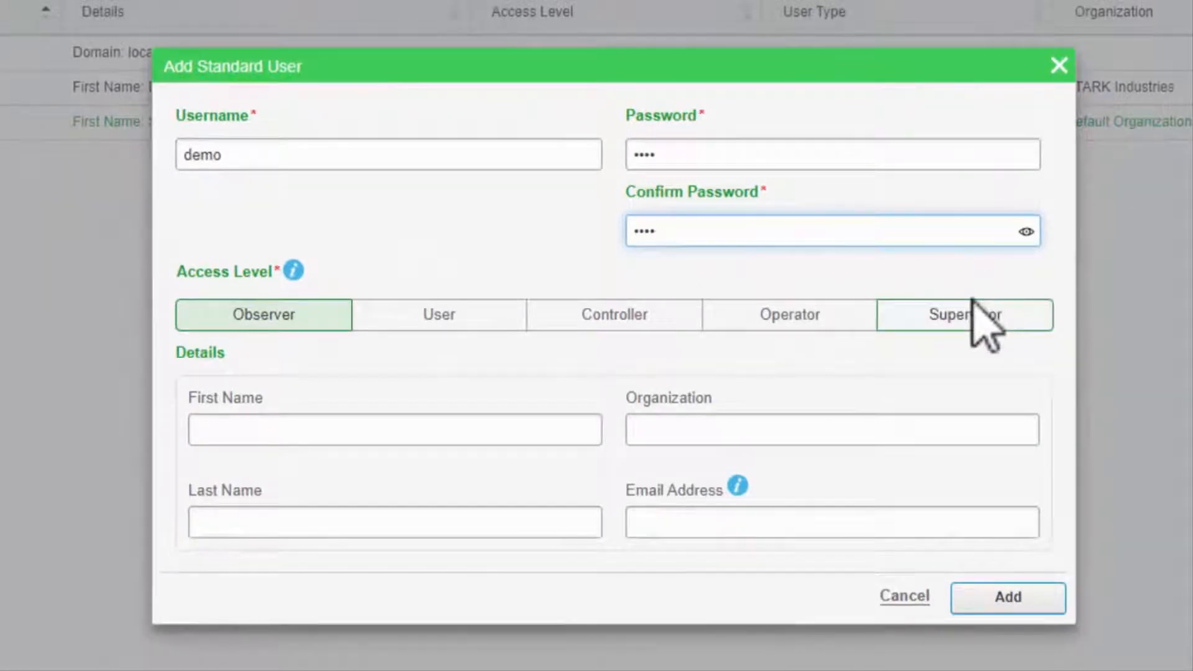
{"action": "left_click", "coordinate": [1006, 597]}
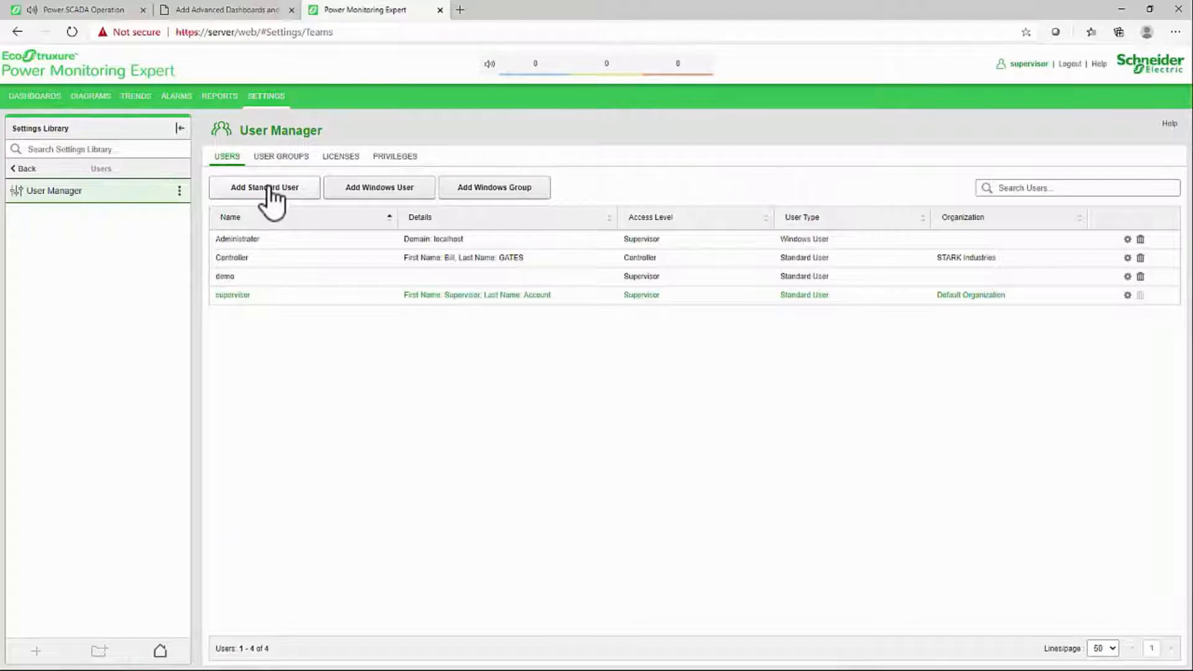
{"action": "mouse_move", "coordinate": [379, 187]}
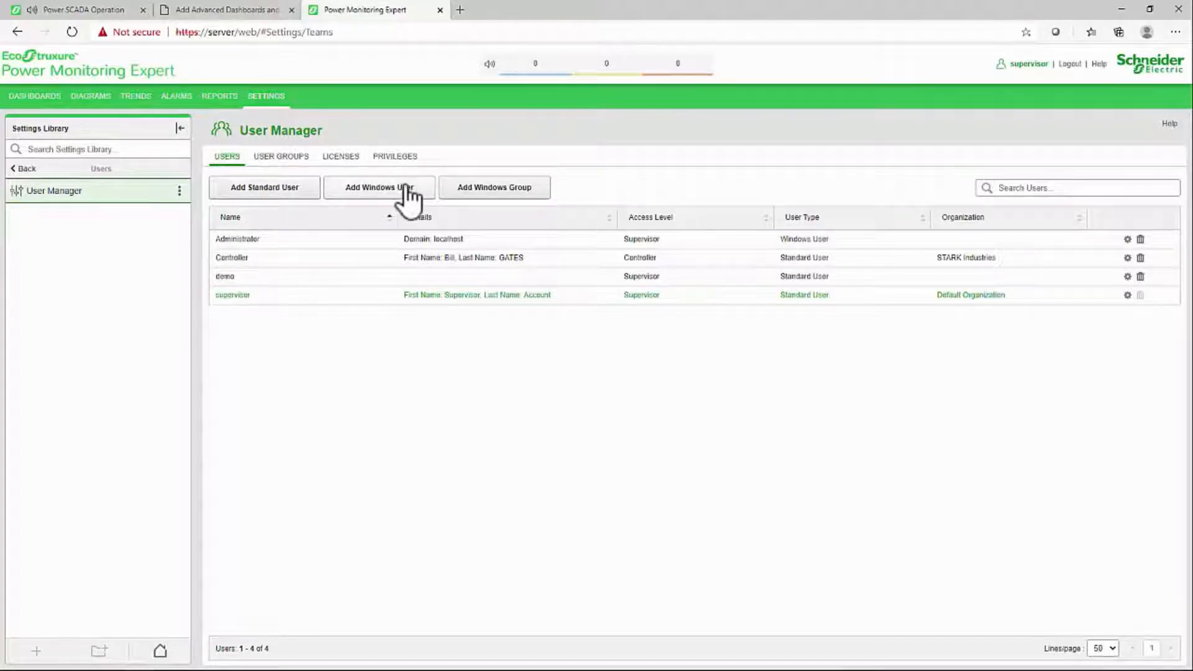
{"action": "mouse_move", "coordinate": [494, 187]}
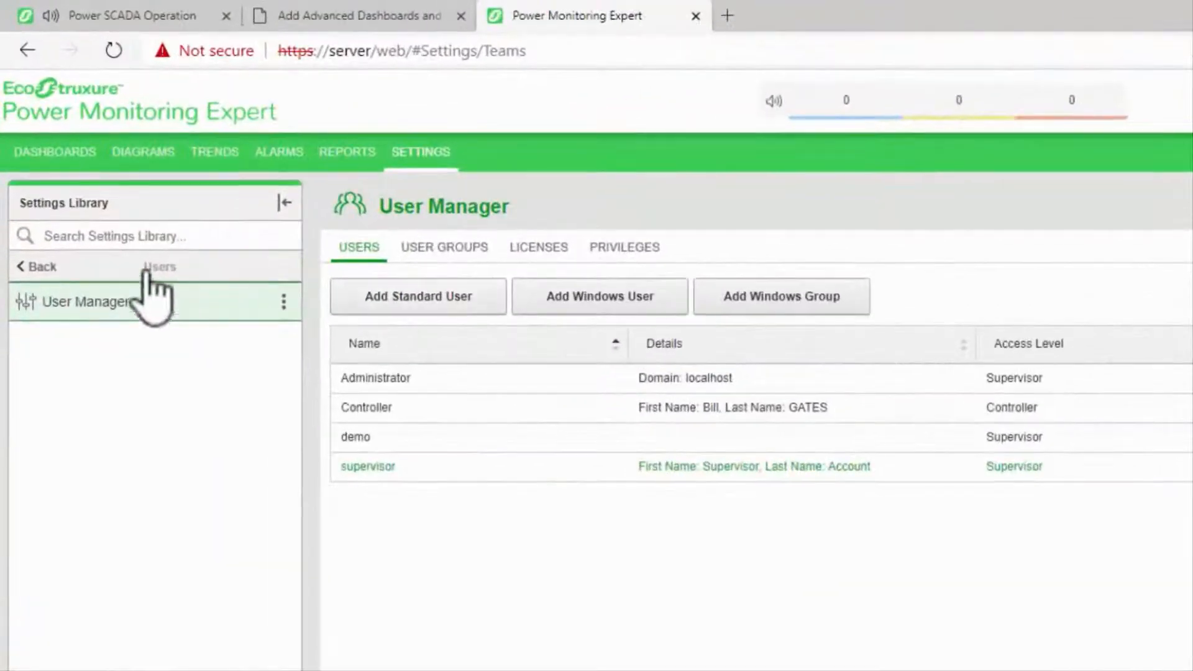
Step: From the Settings Library home, go to Security and open Authorized Hosts
{"action": "left_click", "coordinate": [36, 267]}
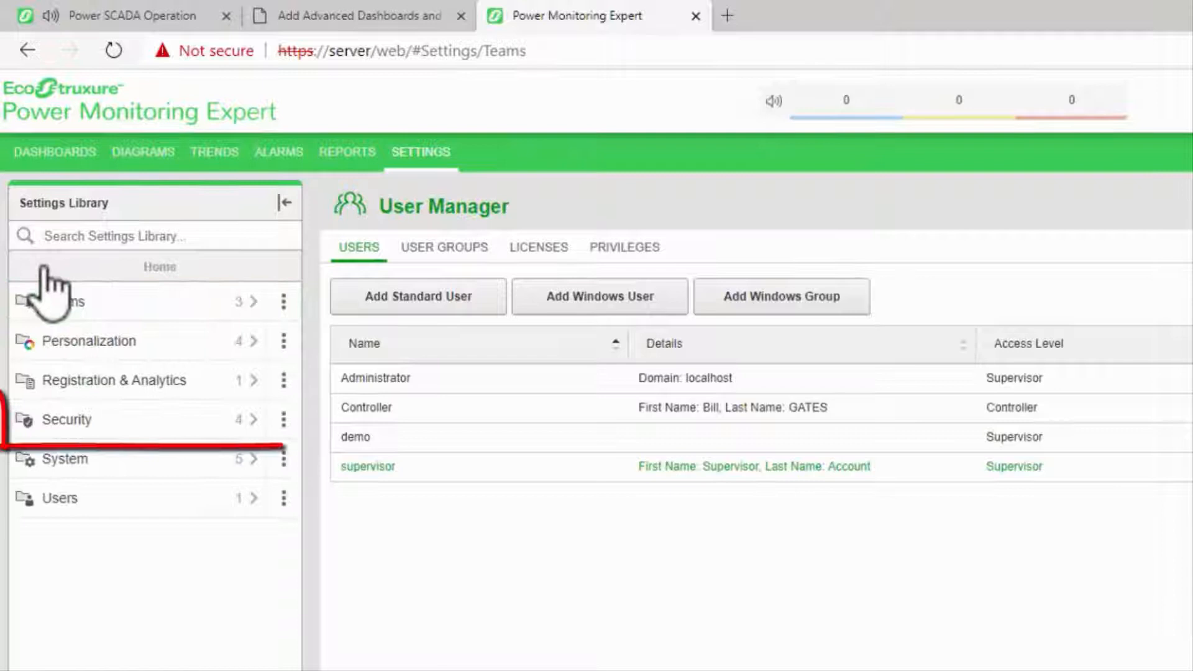
{"action": "left_click", "coordinate": [64, 419]}
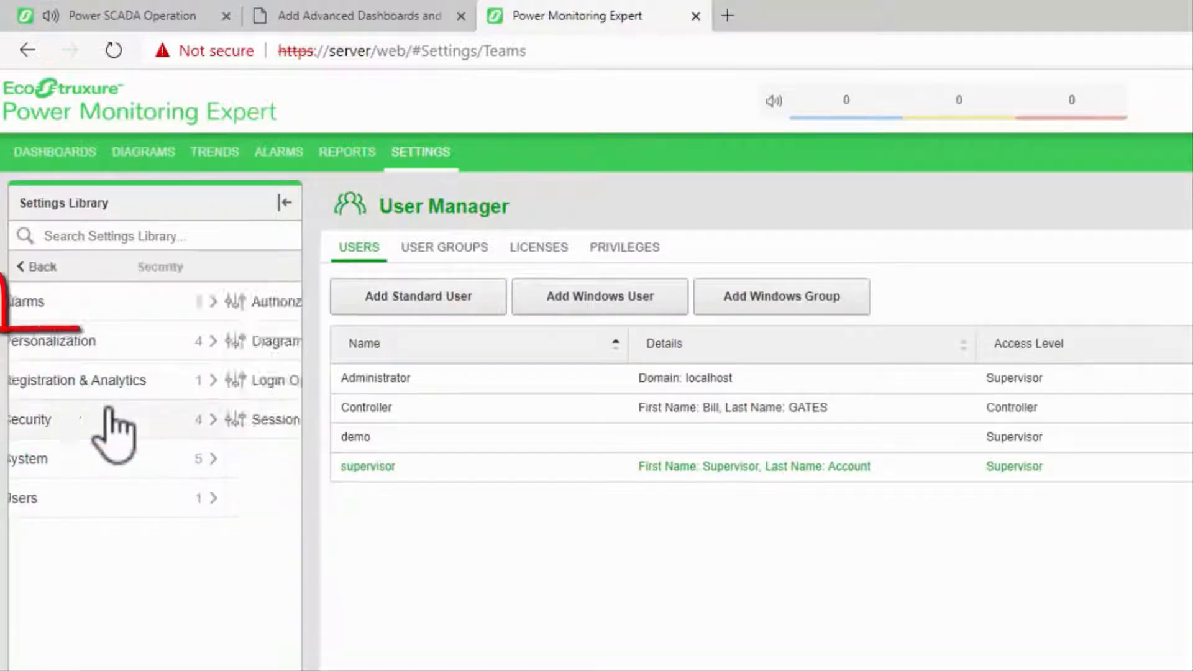
{"action": "left_click", "coordinate": [31, 419]}
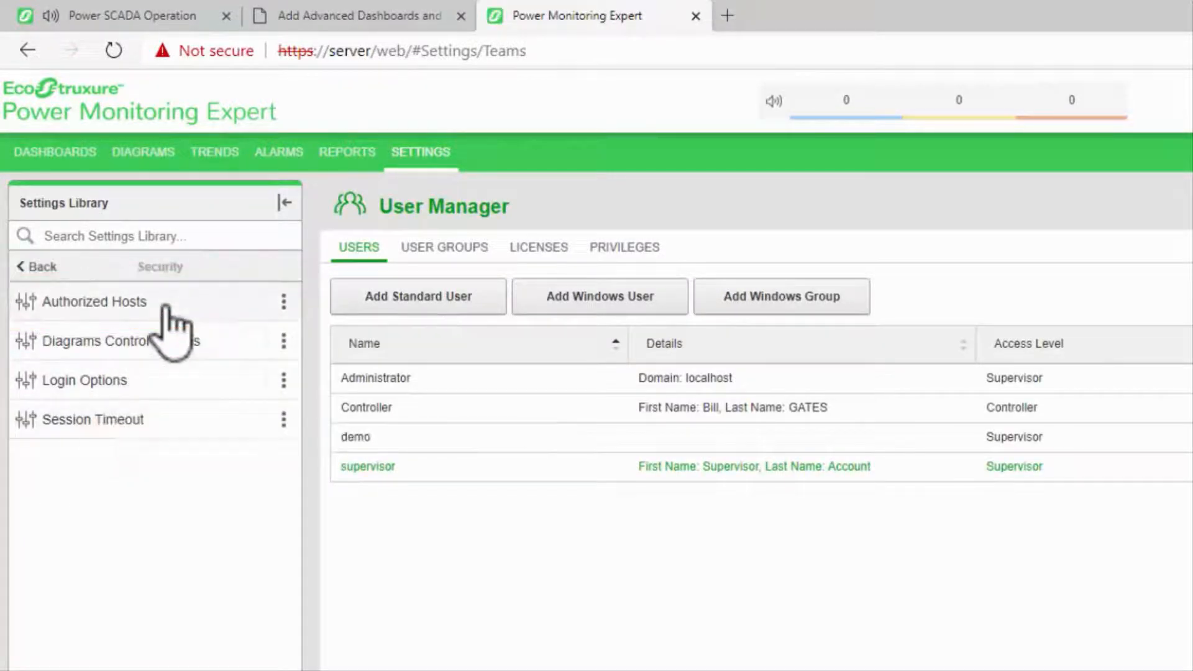
{"action": "left_click", "coordinate": [95, 301]}
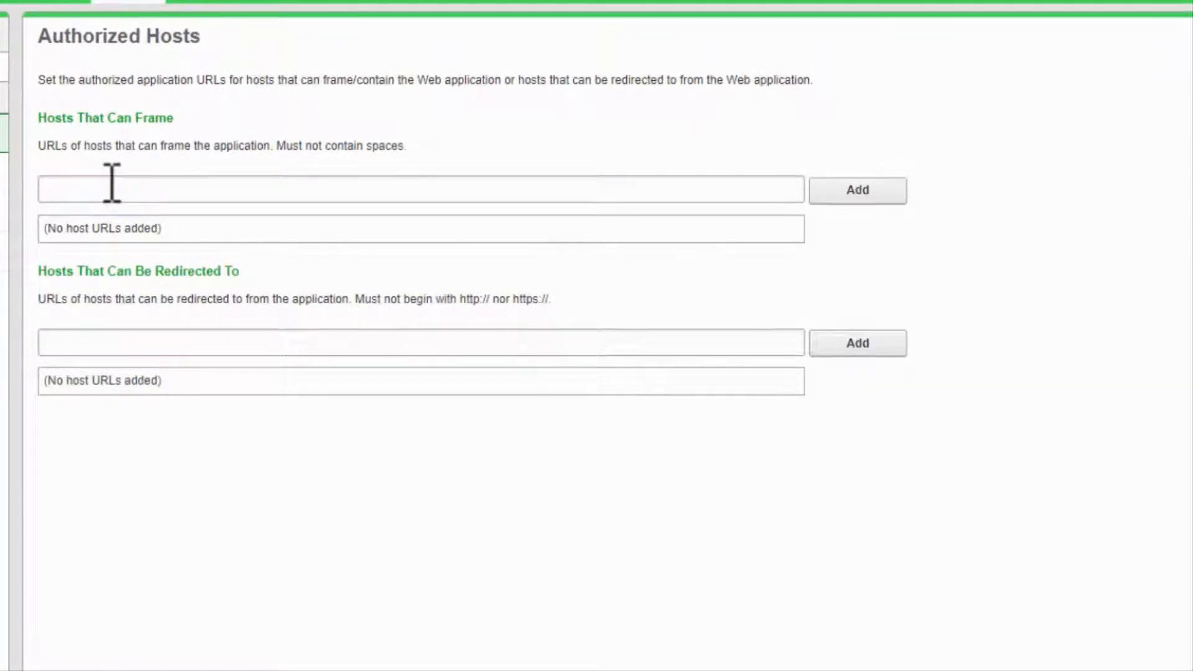
{"action": "type", "text": "h"}
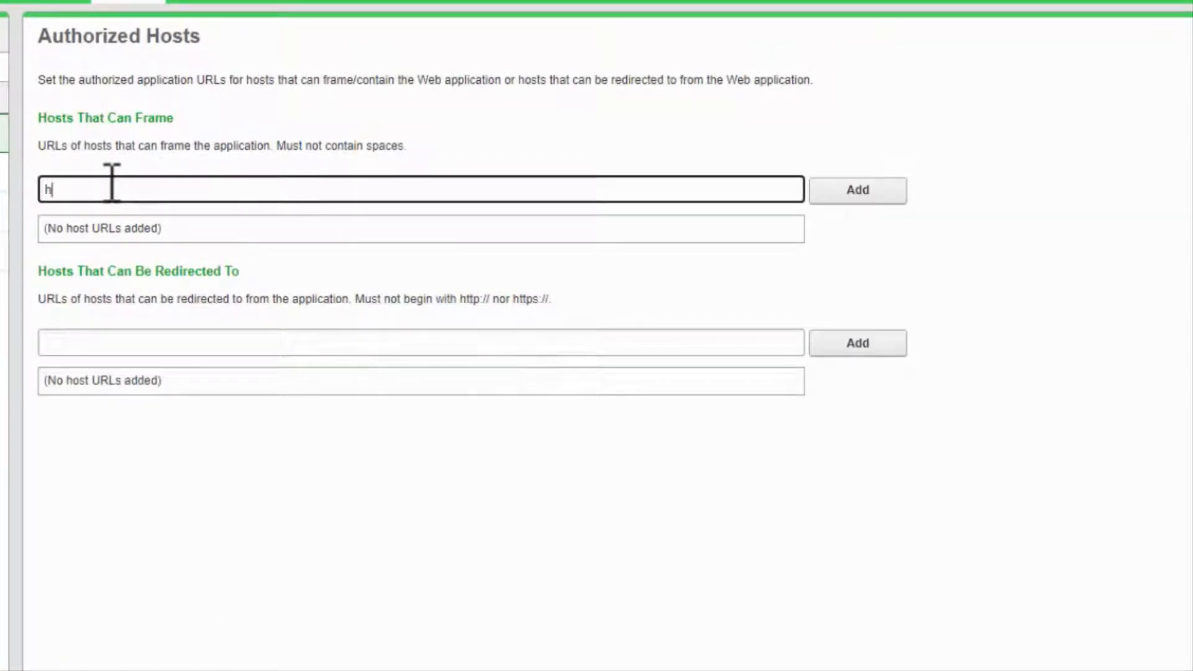
{"action": "type", "text": "ttps"}
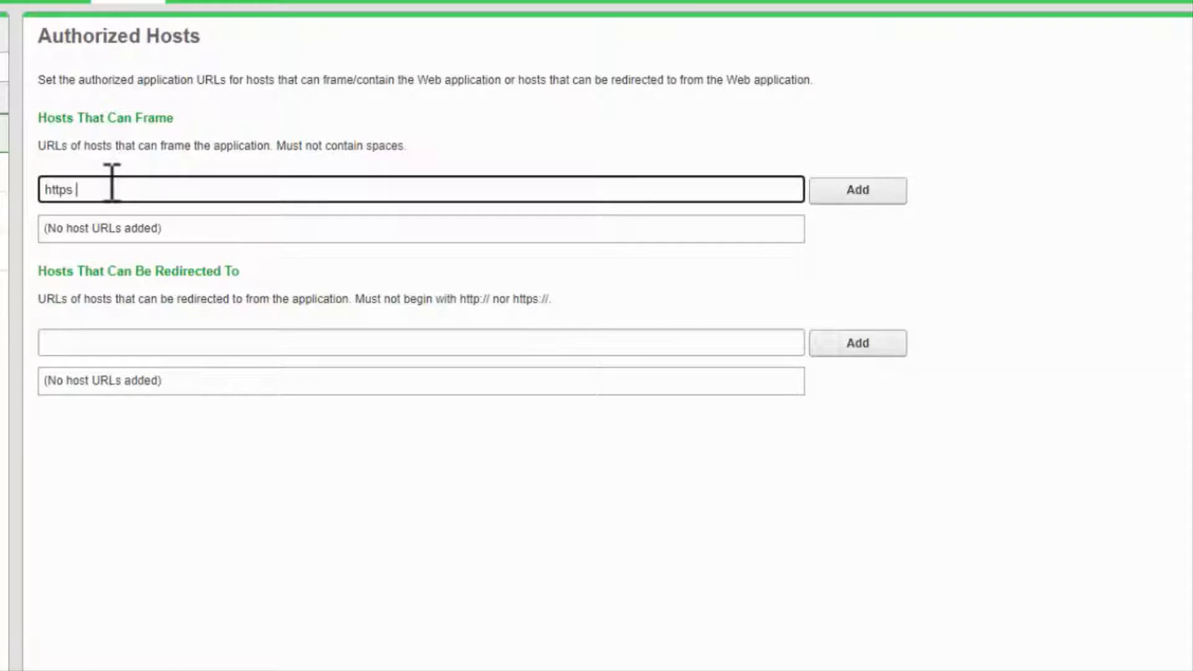
{"action": "type", "text": "://"}
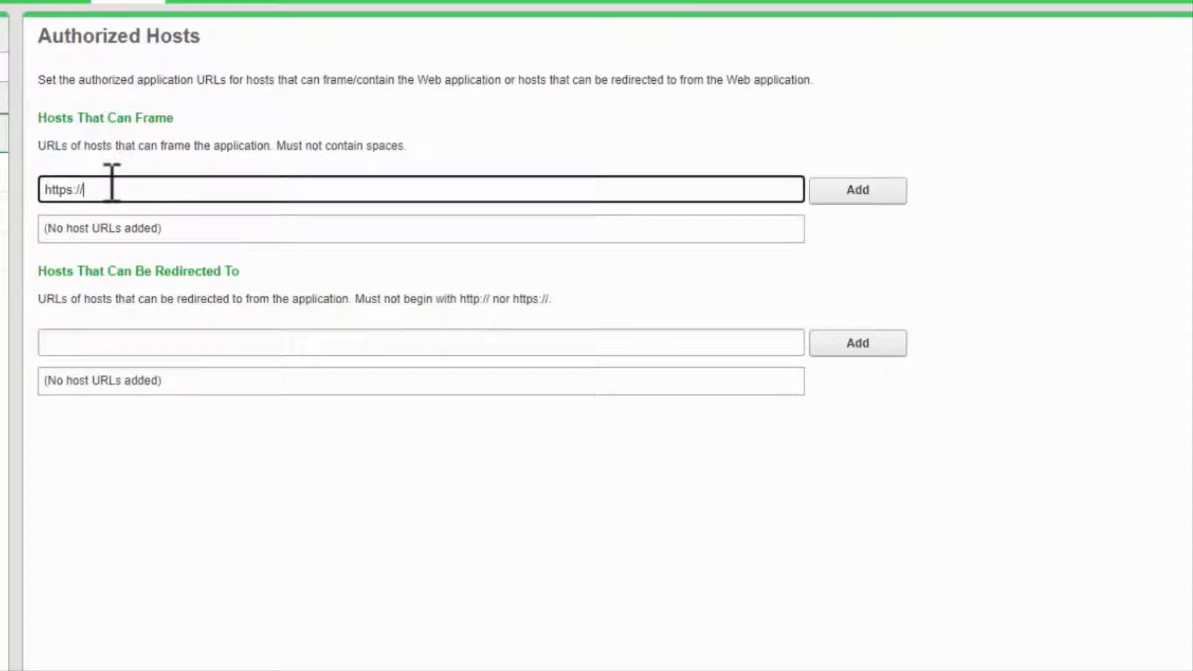
{"action": "type", "text": "server"}
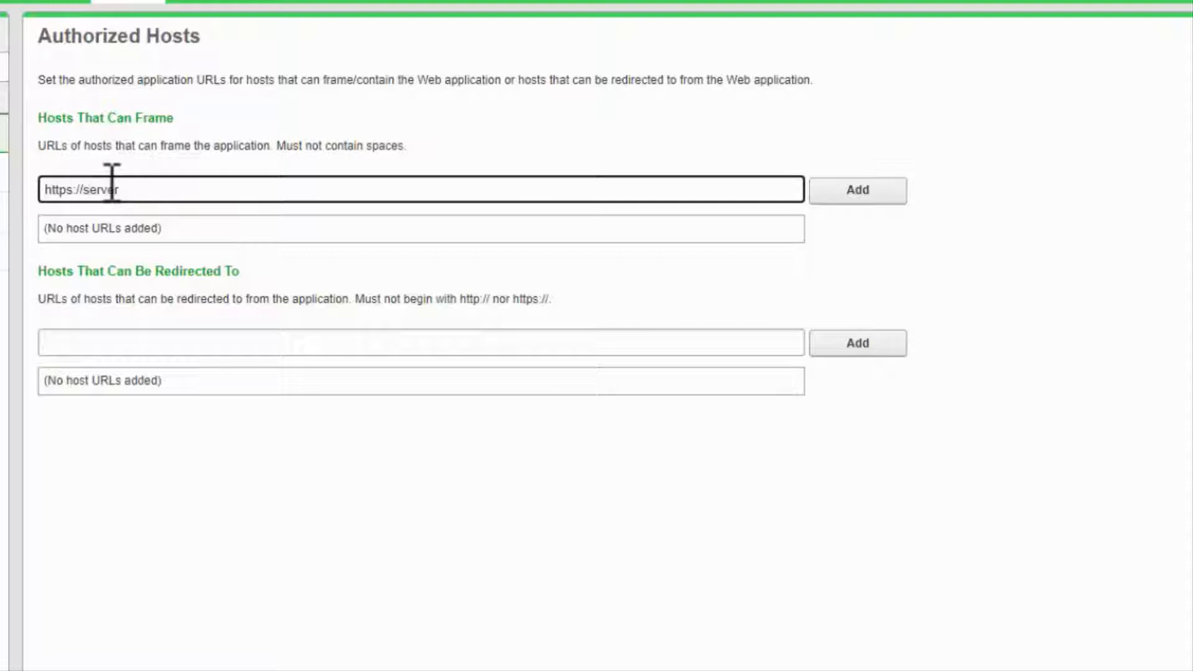
{"action": "left_click", "coordinate": [857, 189]}
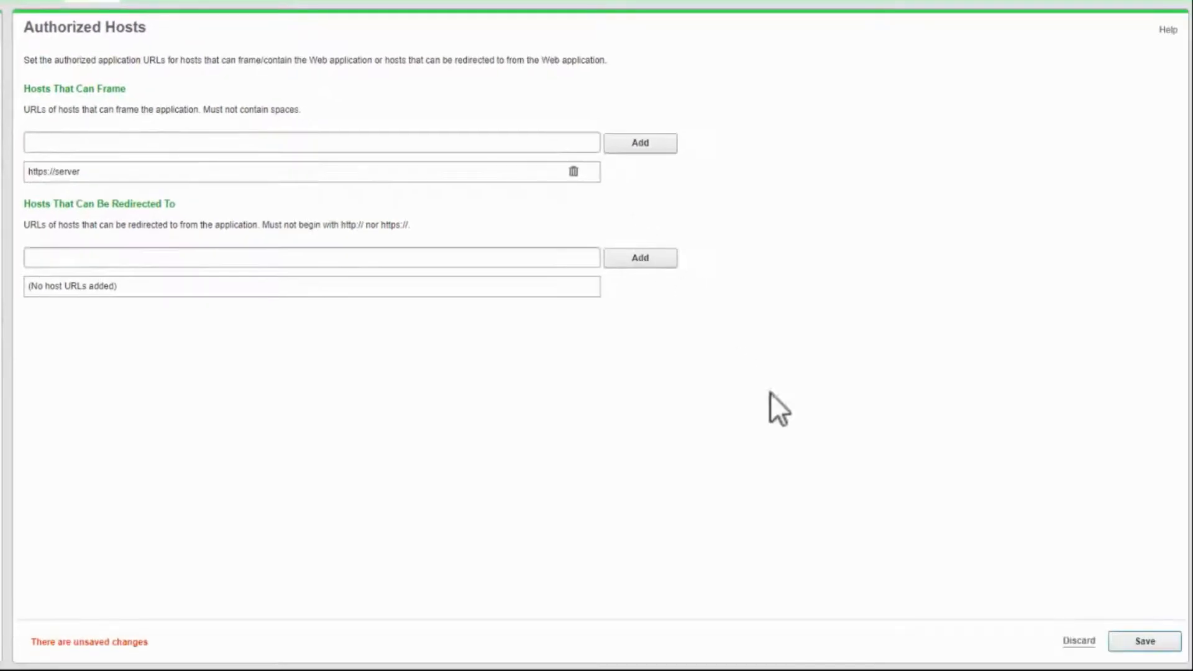
{"action": "left_click", "coordinate": [1143, 641]}
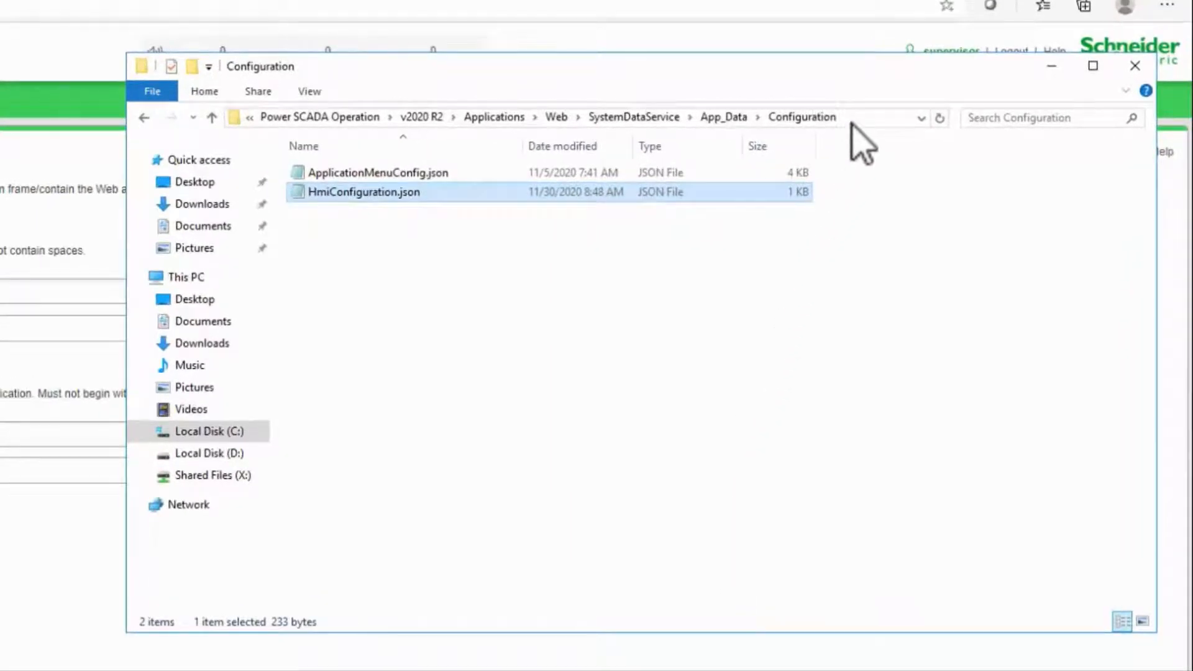
Step: Show the Configuration folder's full path and open HmiConfiguration.json in Notepad
{"action": "left_click", "coordinate": [860, 117]}
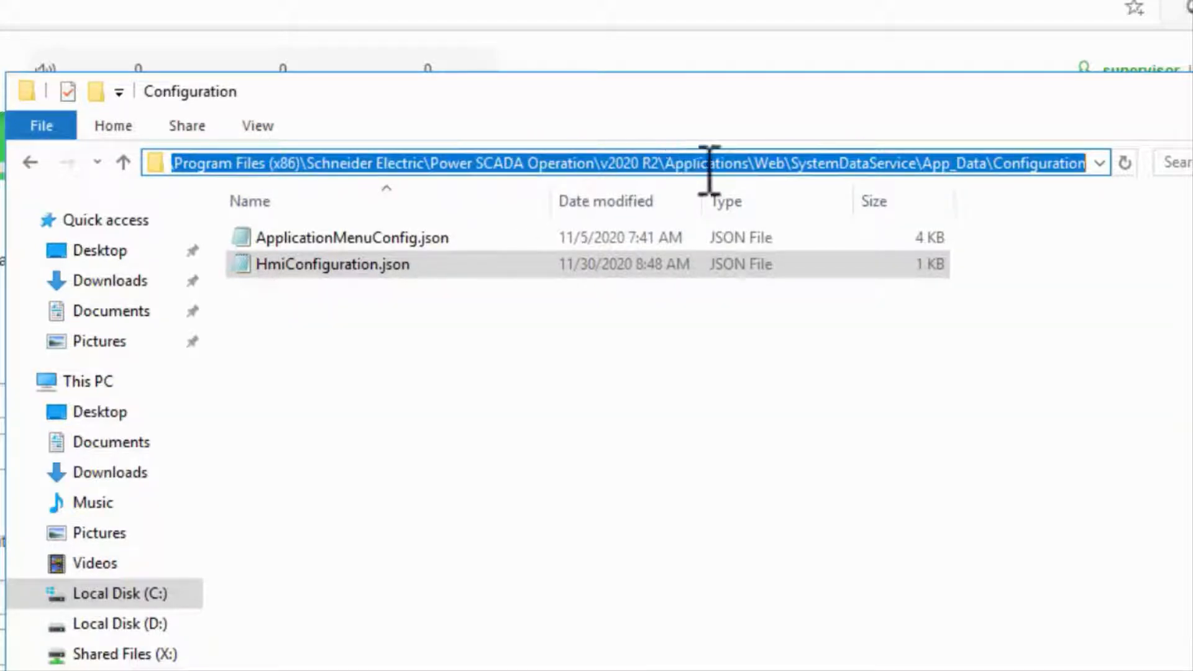
{"action": "mouse_move", "coordinate": [790, 213]}
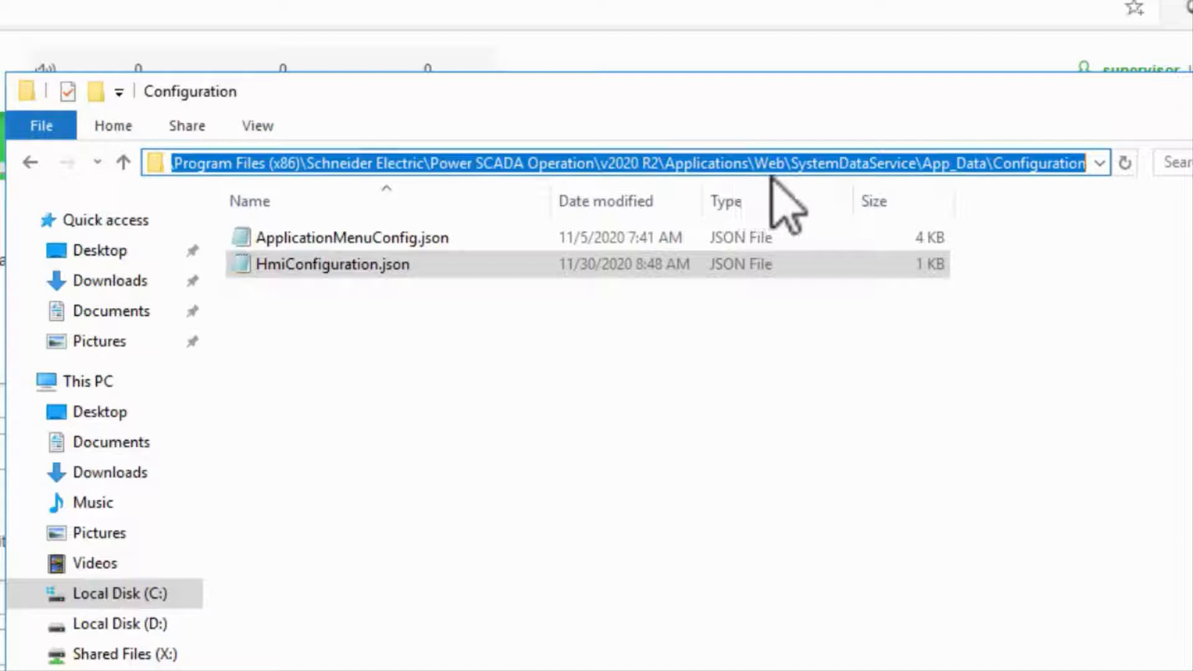
{"action": "mouse_move", "coordinate": [897, 205]}
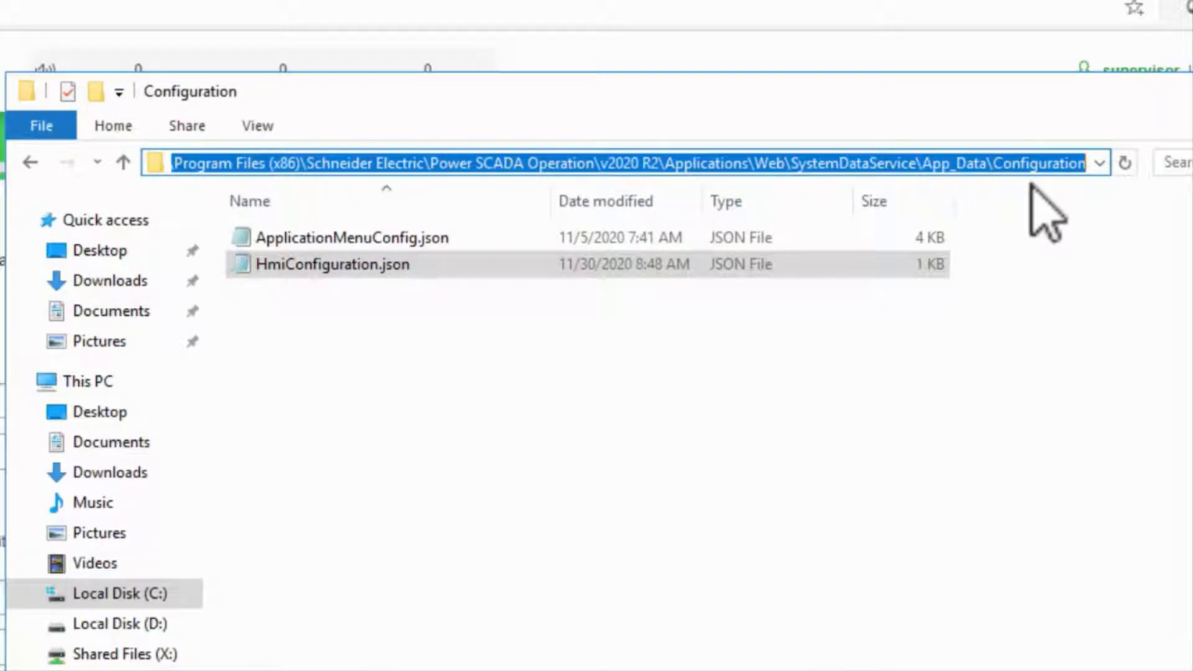
{"action": "left_click", "coordinate": [332, 264]}
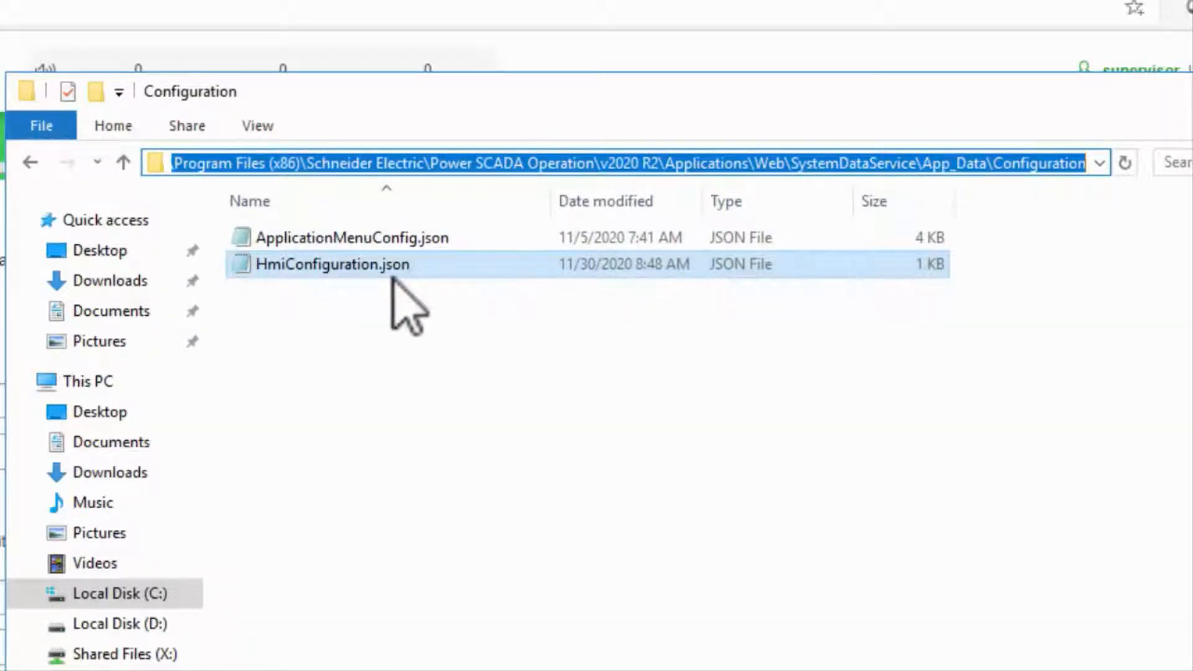
{"action": "mouse_move", "coordinate": [333, 264]}
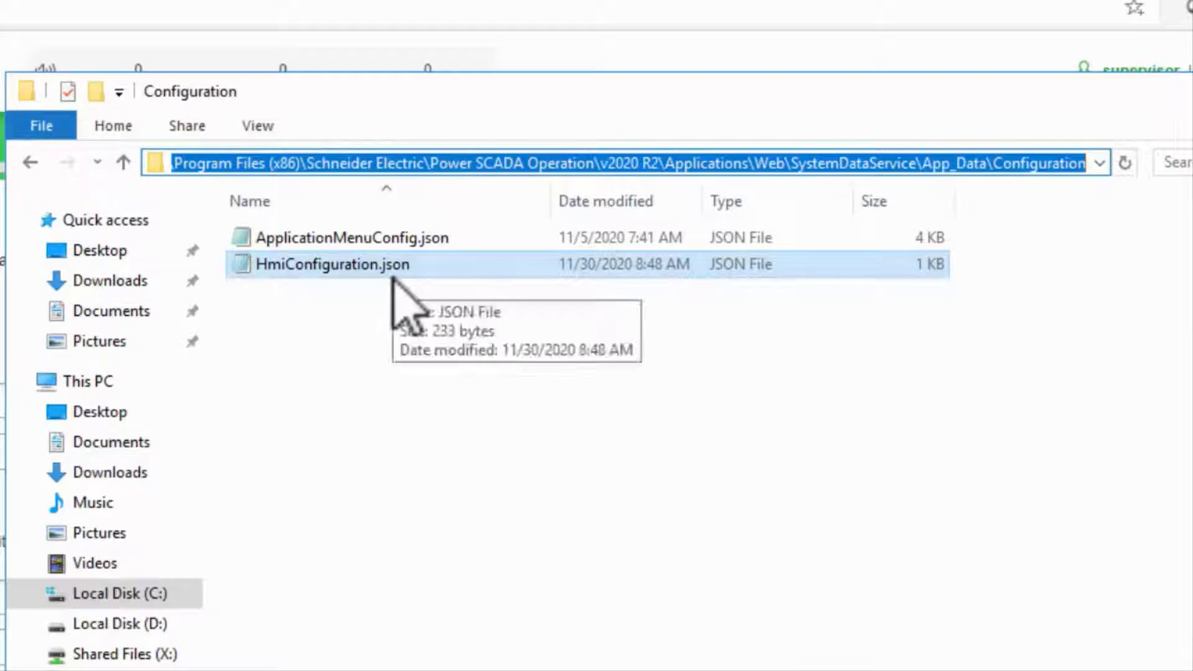
{"action": "double_click", "coordinate": [332, 264]}
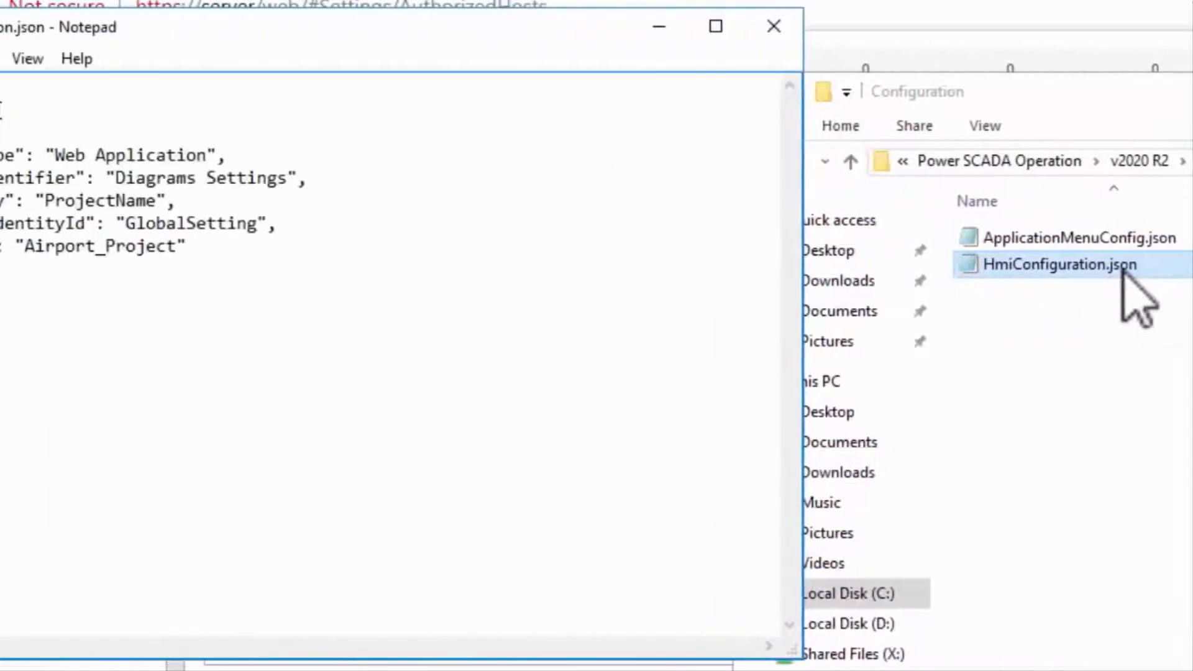
Step: Copy the sample PME Integration entry from the help page for pasting after the first entry
{"action": "double_click", "coordinate": [1052, 265]}
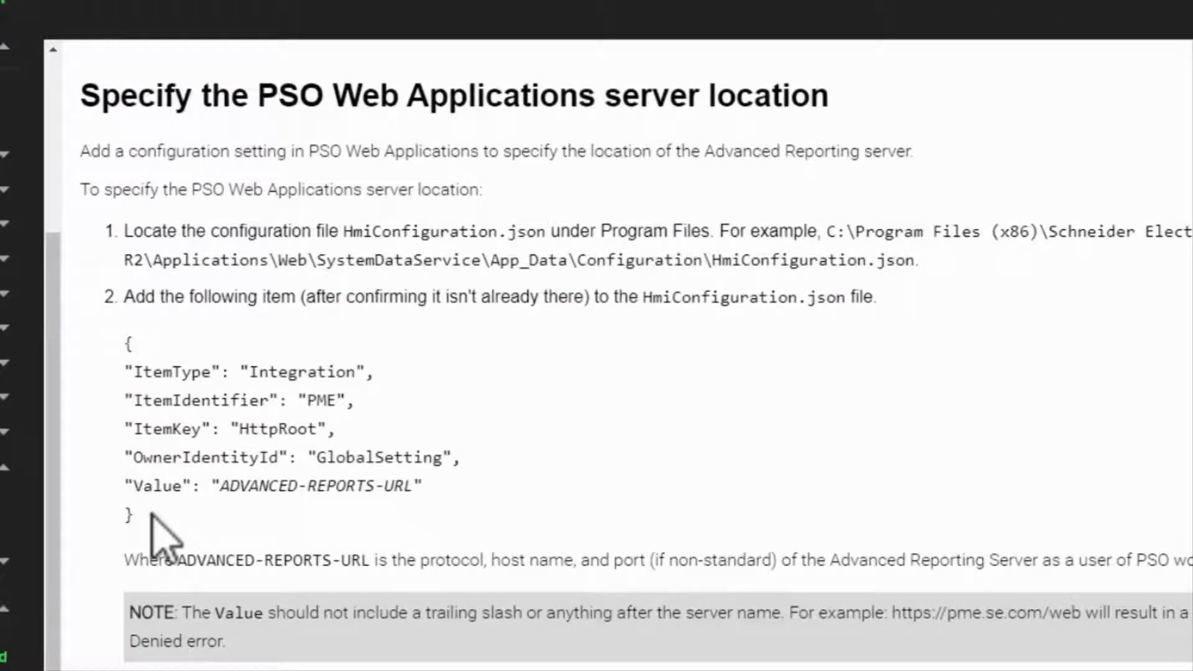
{"action": "left_click_drag", "start_coordinate": [128, 342], "coordinate": [129, 521]}
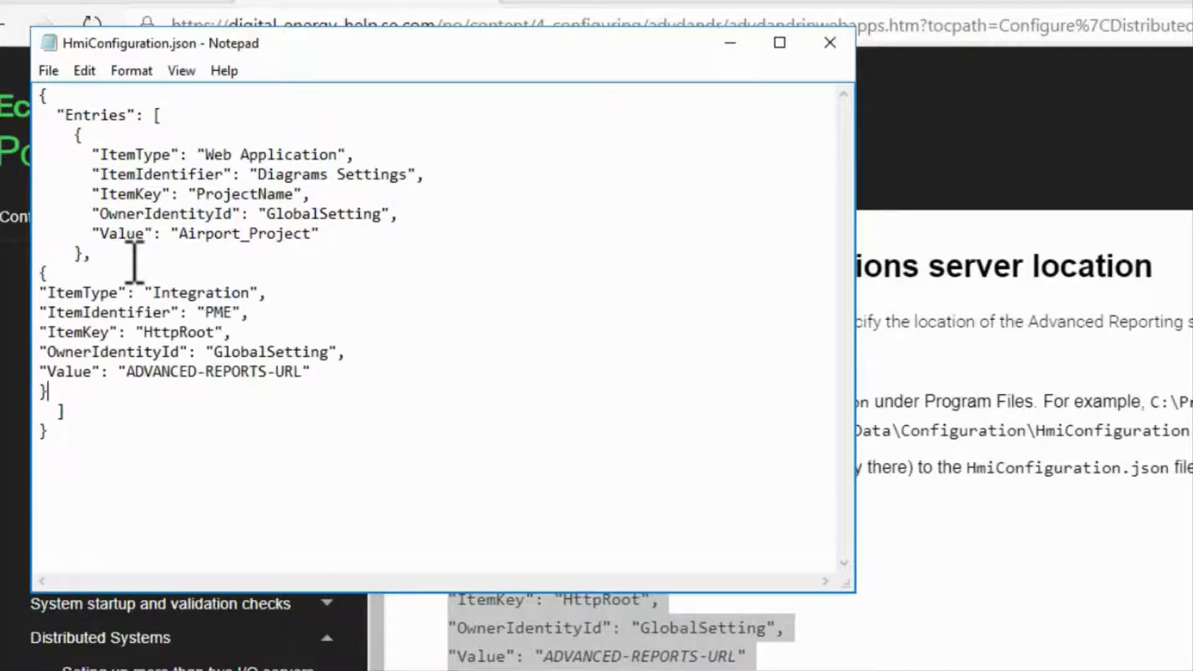
{"action": "mouse_move", "coordinate": [167, 270]}
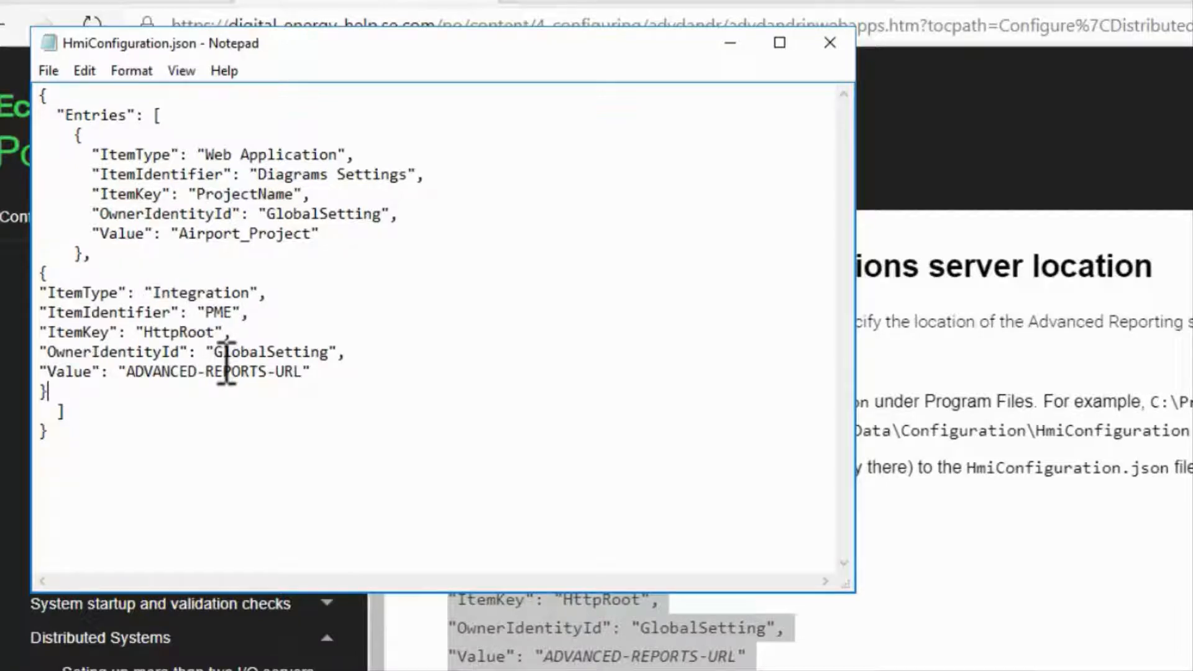
{"action": "double_click", "coordinate": [293, 371]}
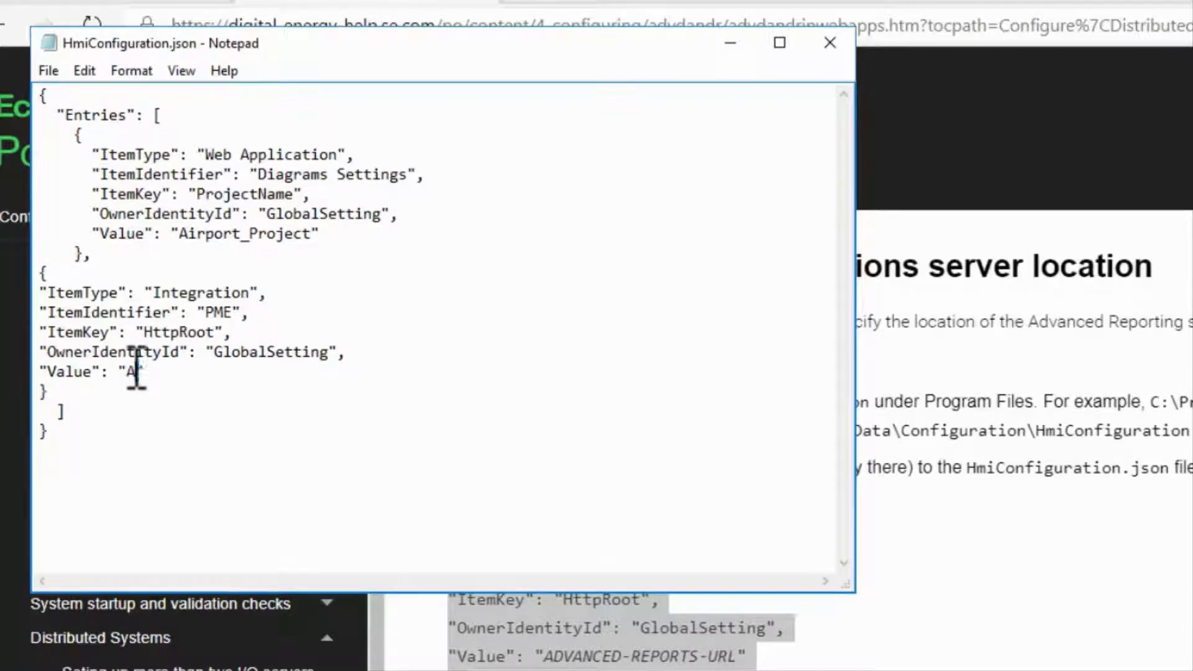
{"action": "type", "text": "ttps://"}
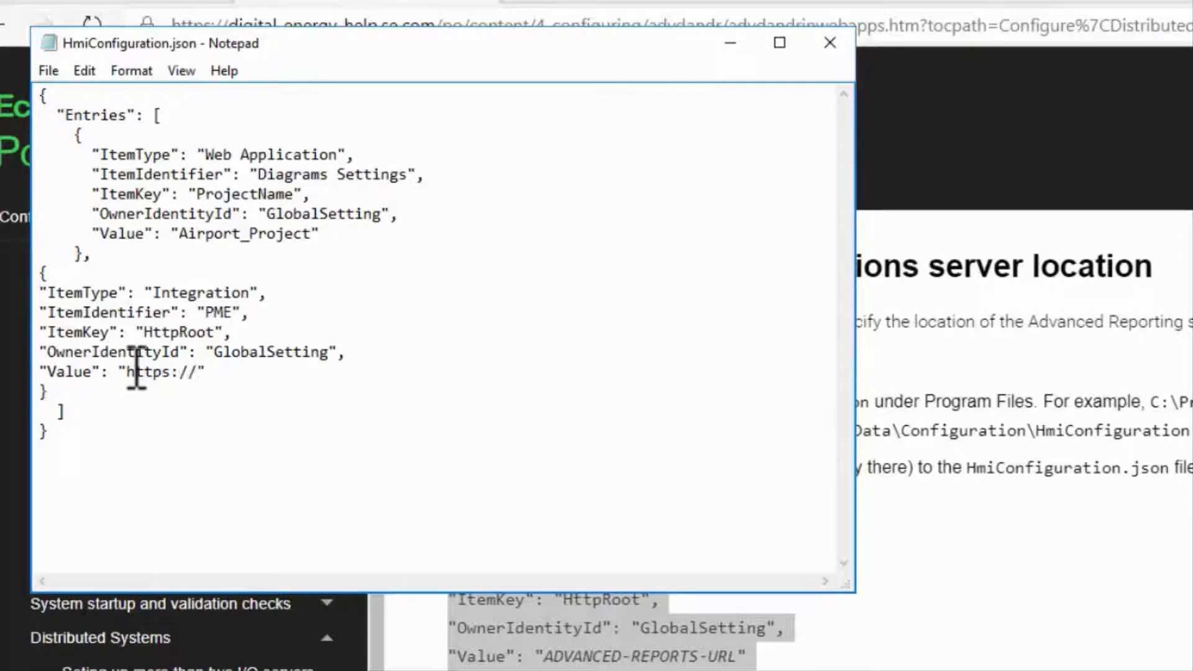
{"action": "type", "text": "server"}
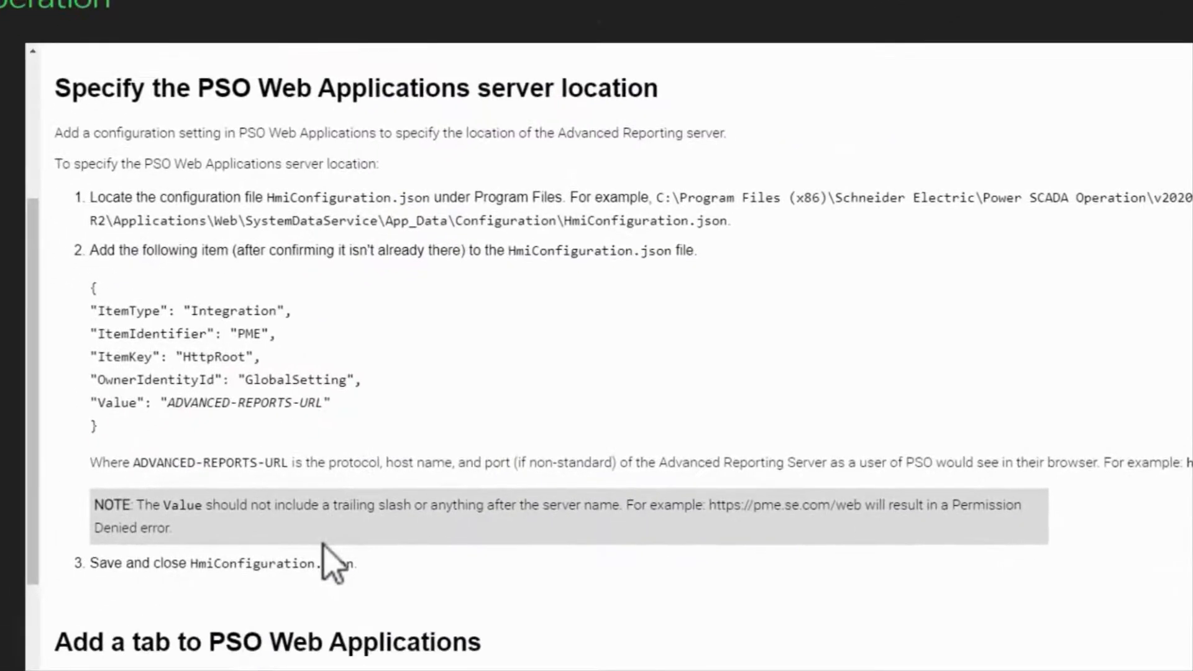
Step: Scroll down to the 'Add a tab to PSO Web Applications' section
{"action": "scroll", "scroll_direction": "down", "scroll_amount": 3}
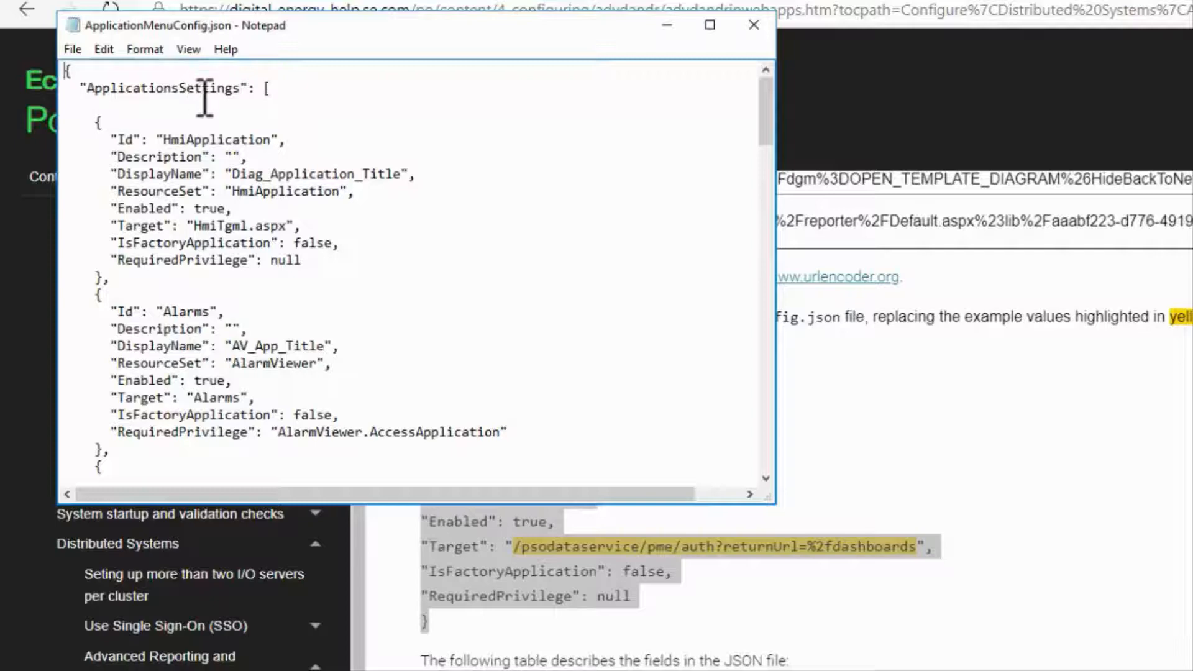
Step: Add a comma after the Trends entry and paste the PmeDashboards block in ApplicationMenuConfig.json
{"action": "scroll", "scroll_direction": "down", "scroll_amount": 3}
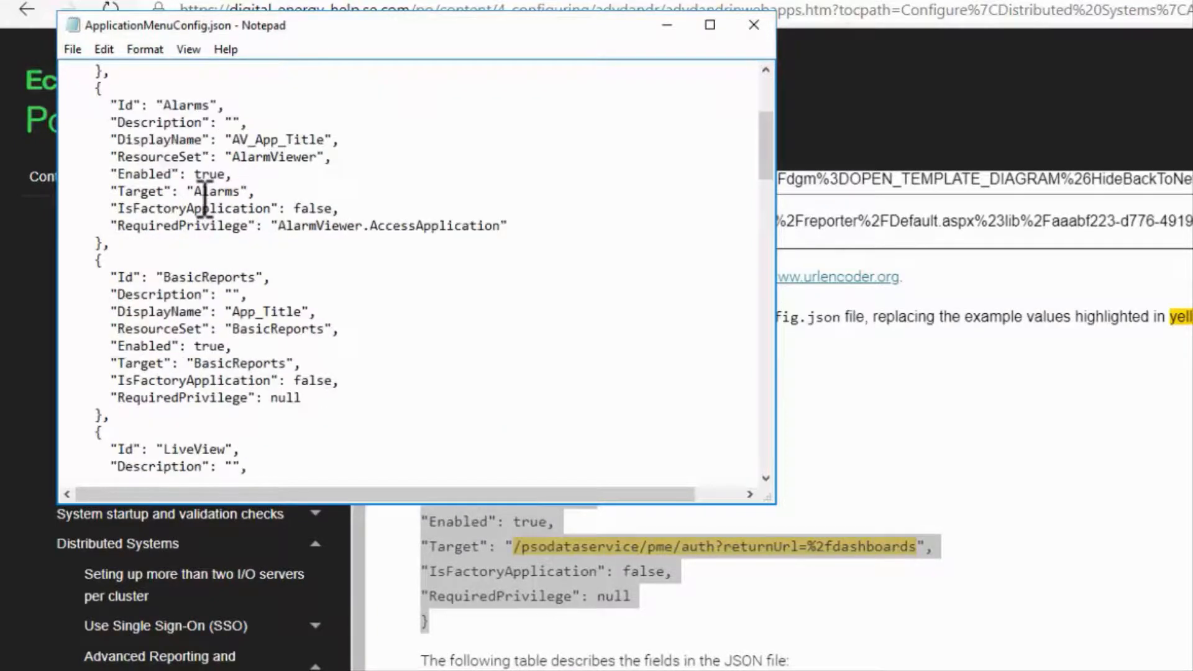
{"action": "scroll", "scroll_direction": "down", "scroll_amount": 3}
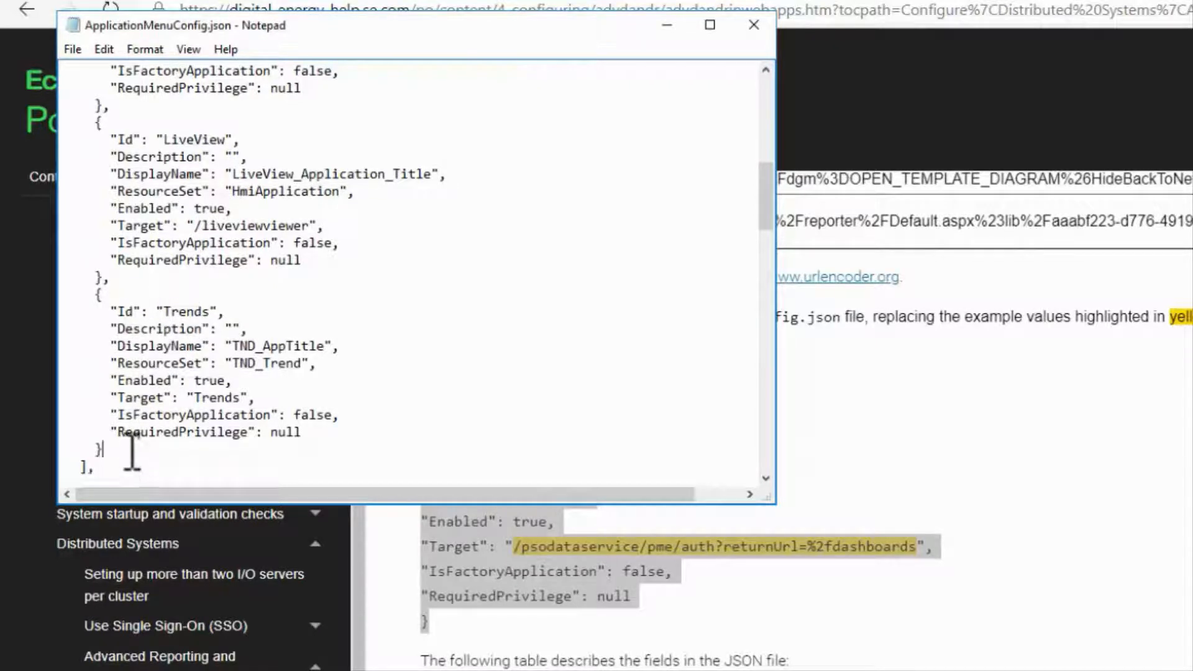
{"action": "type", "text": ","}
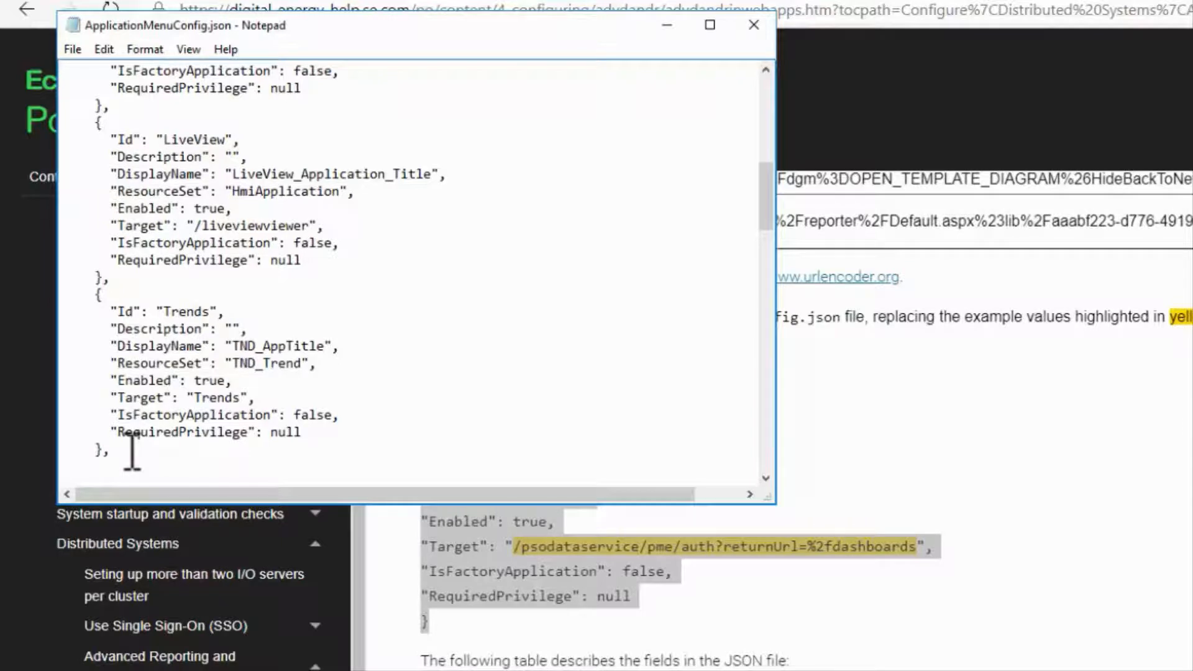
{"action": "scroll", "scroll_direction": "down", "scroll_amount": 3}
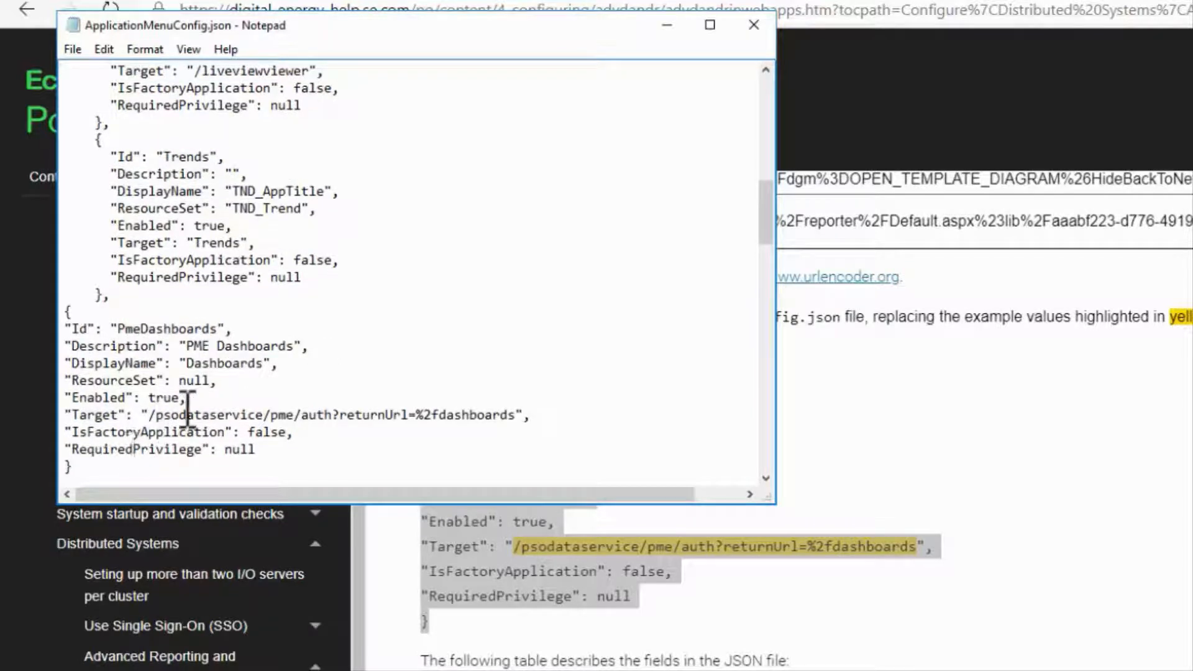
{"action": "scroll", "scroll_direction": "down", "scroll_amount": 3}
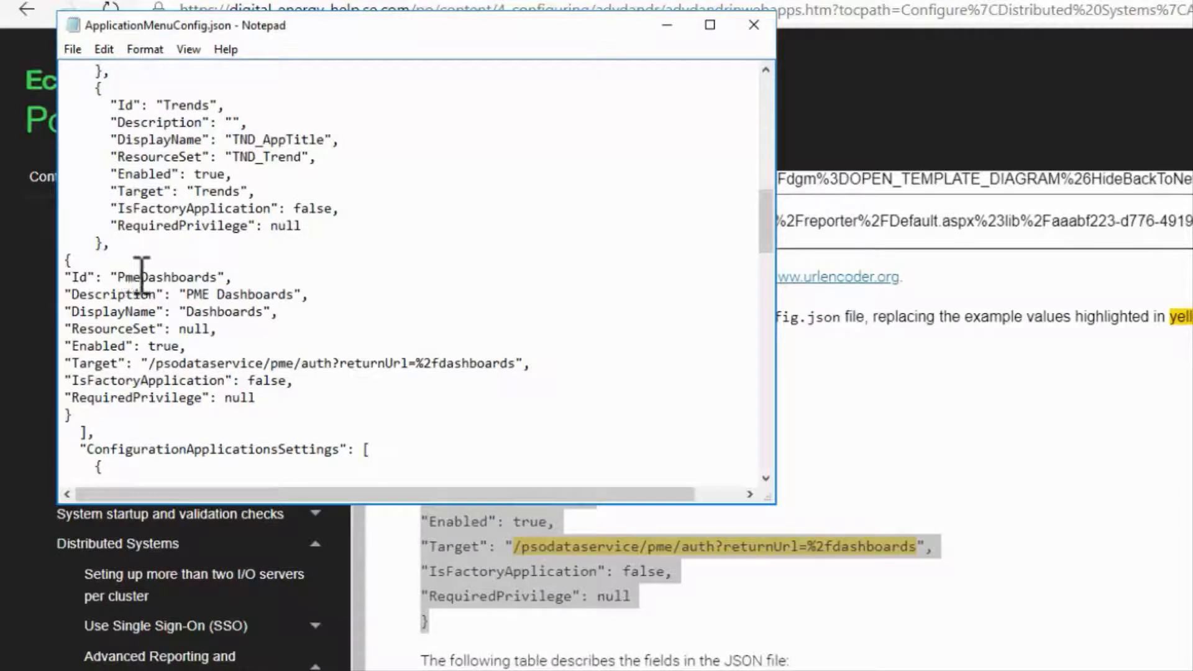
Step: Edit the entry's Id to PmeReports, Description to PME Reports and DisplayName to Adv. Reports
{"action": "double_click", "coordinate": [176, 276]}
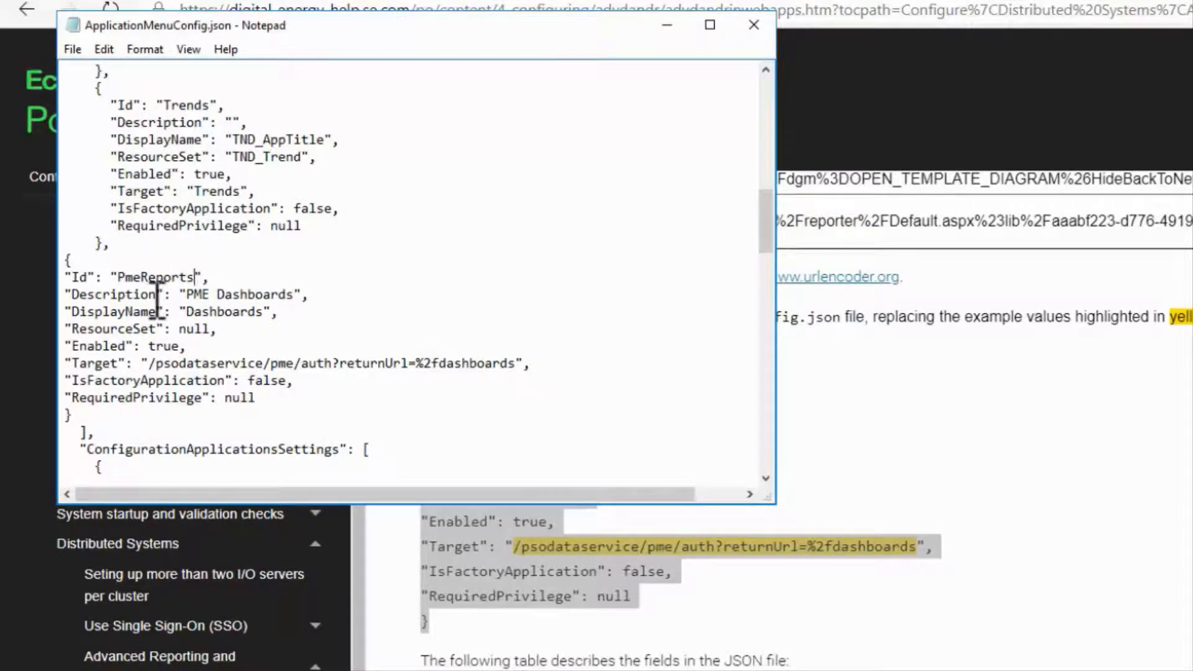
{"action": "left_click", "coordinate": [220, 312]}
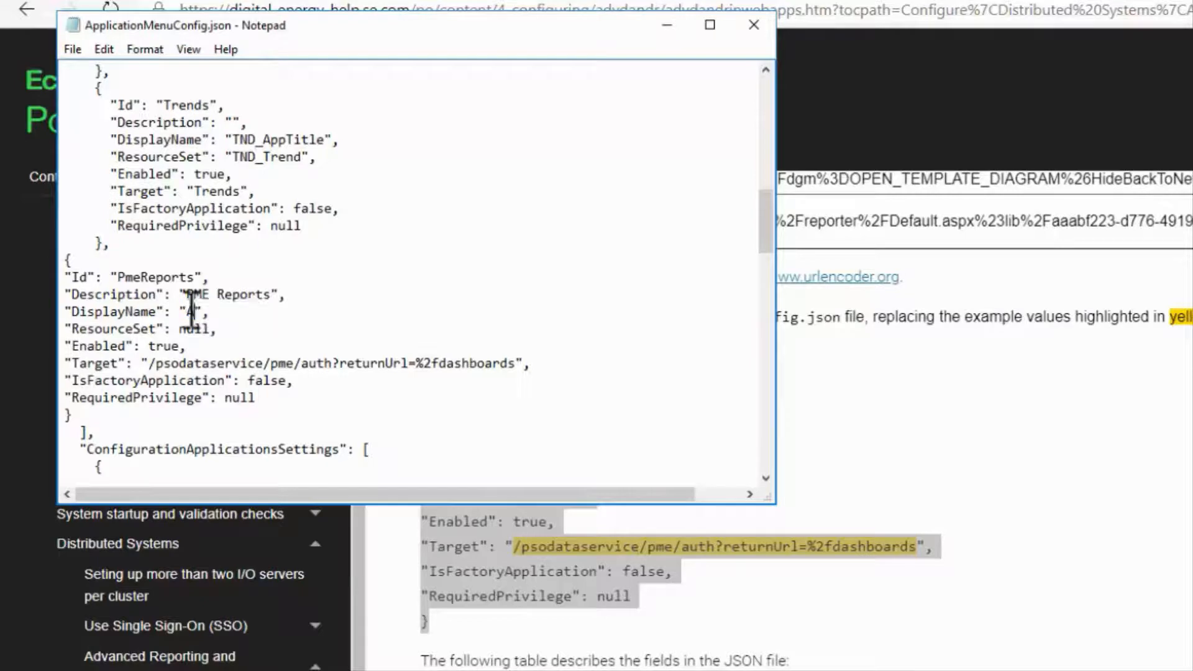
{"action": "type", "text": "dv. Reports"}
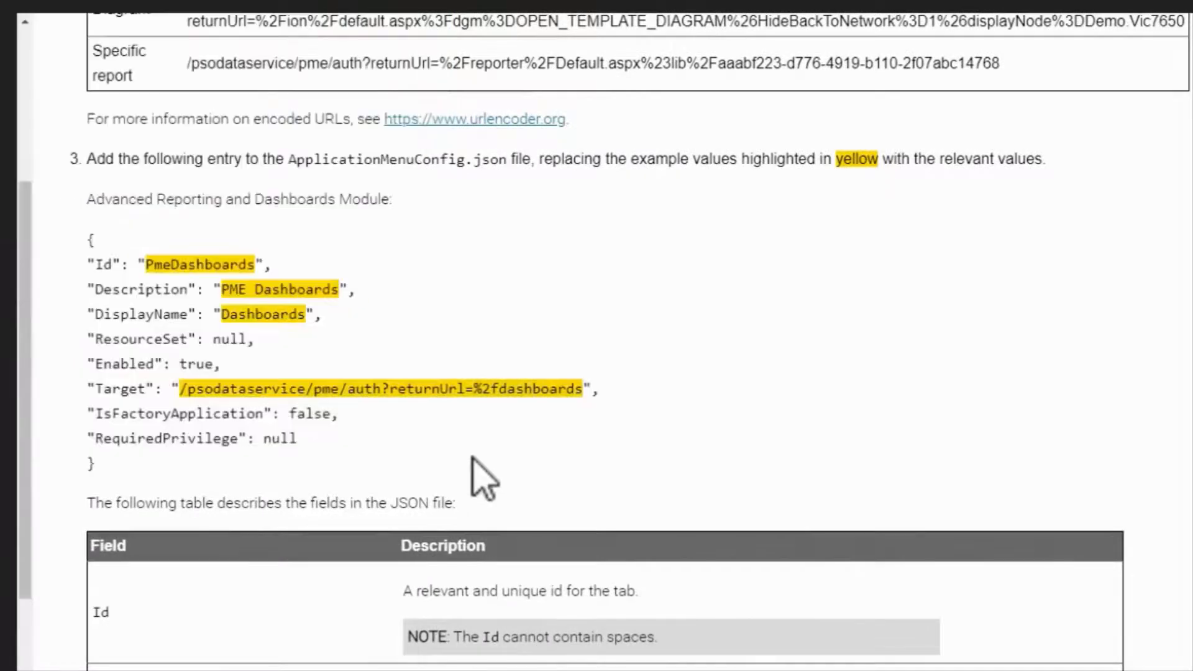
Step: Select and copy the example encoded Reports URL from the help page's URL table
{"action": "scroll", "scroll_direction": "up", "scroll_amount": 3}
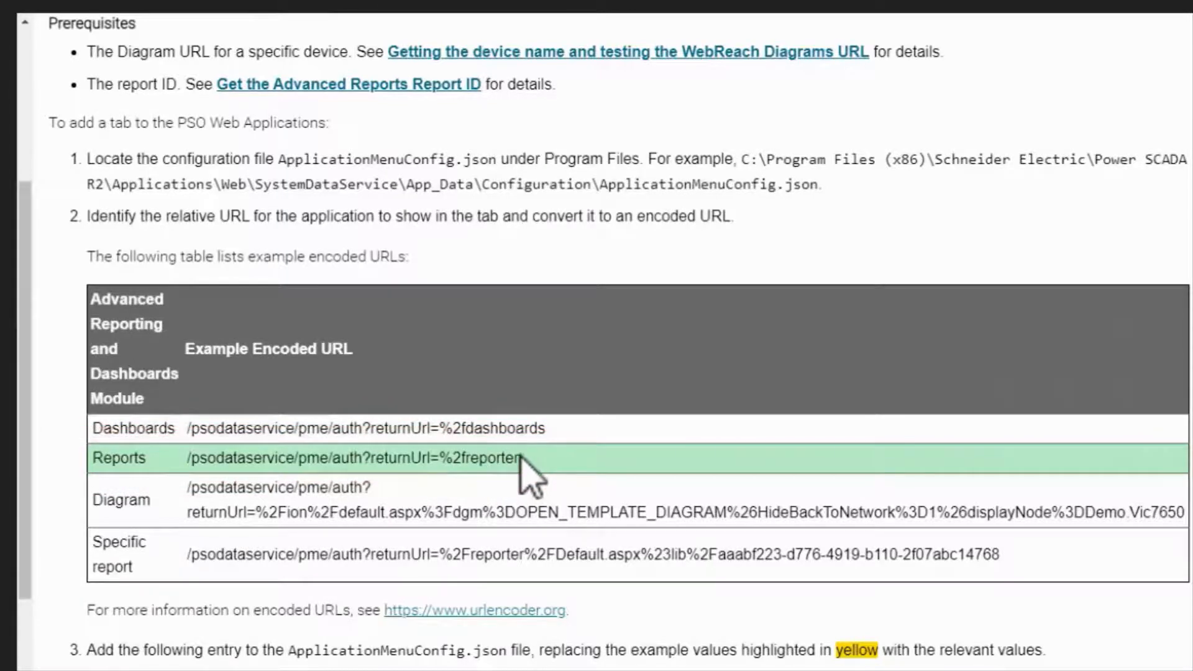
{"action": "left_click_drag", "start_coordinate": [525, 458], "coordinate": [187, 457]}
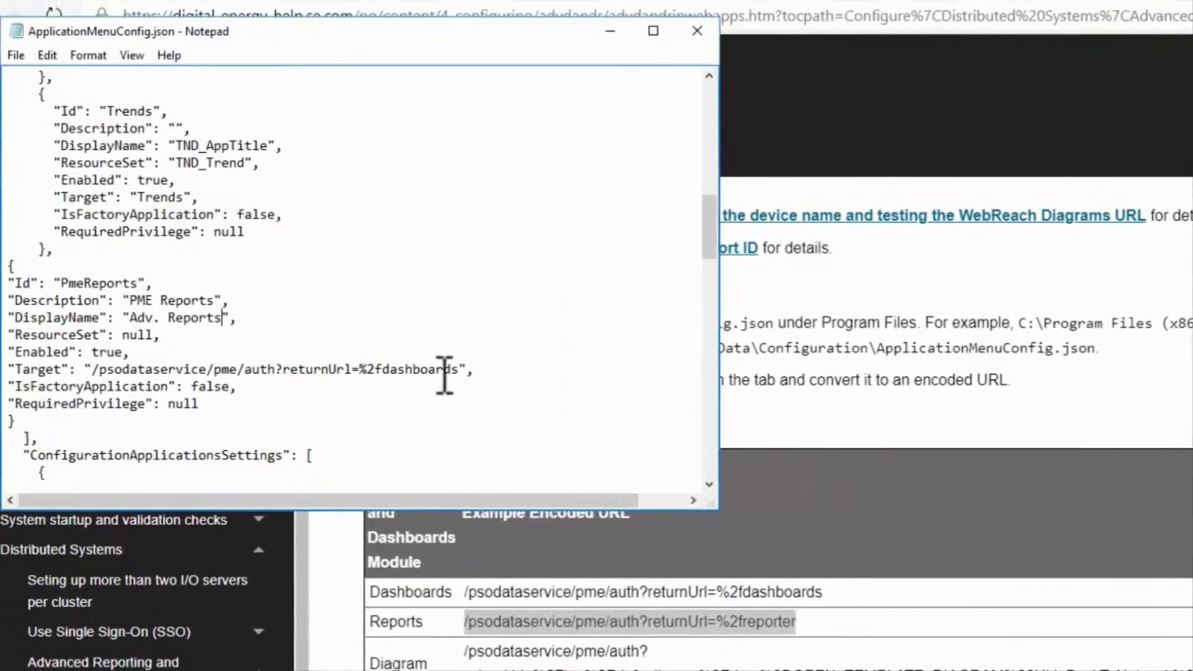
Step: Replace the Target value with /psodataservice/pme/auth?returnUrl=%2freporter
{"action": "left_click_drag", "start_coordinate": [135, 403], "coordinate": [515, 402]}
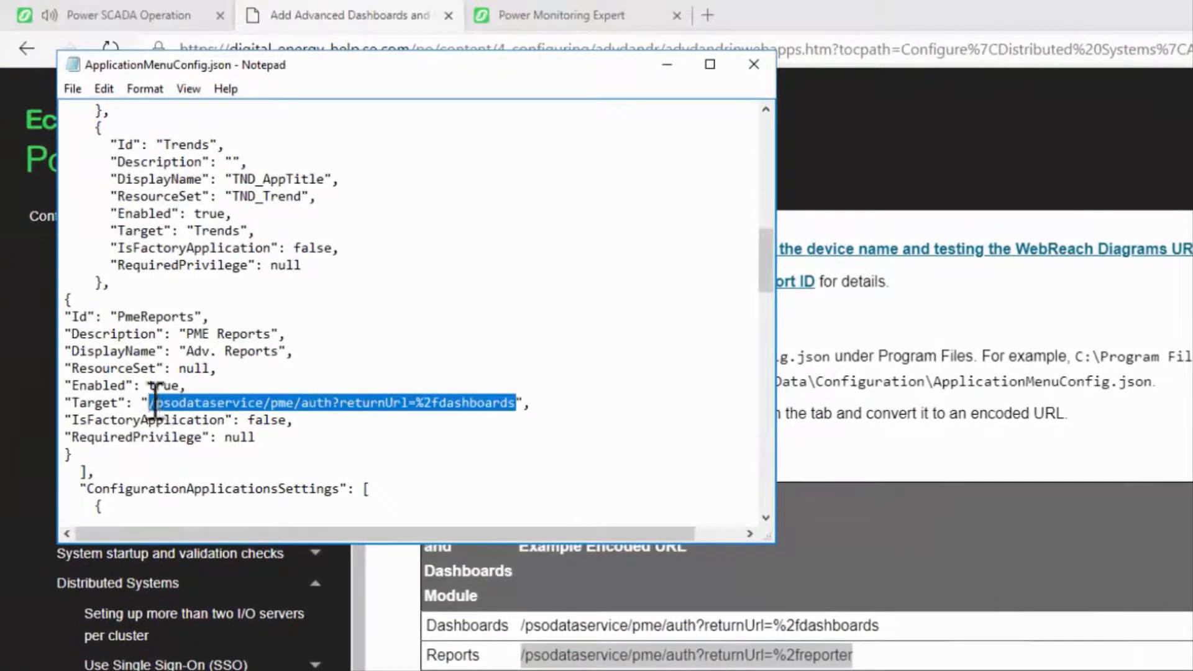
{"action": "type", "text": "/psodataservice/pme/auth?returnUrl=%2freporter"}
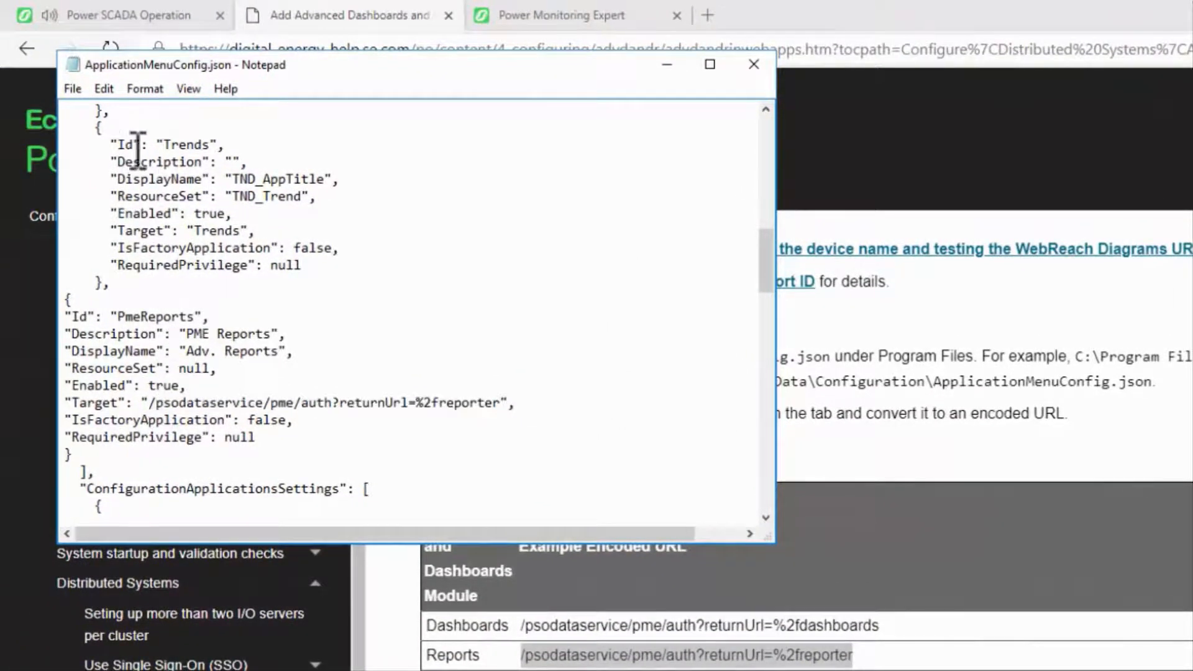
{"action": "mouse_move", "coordinate": [114, 163]}
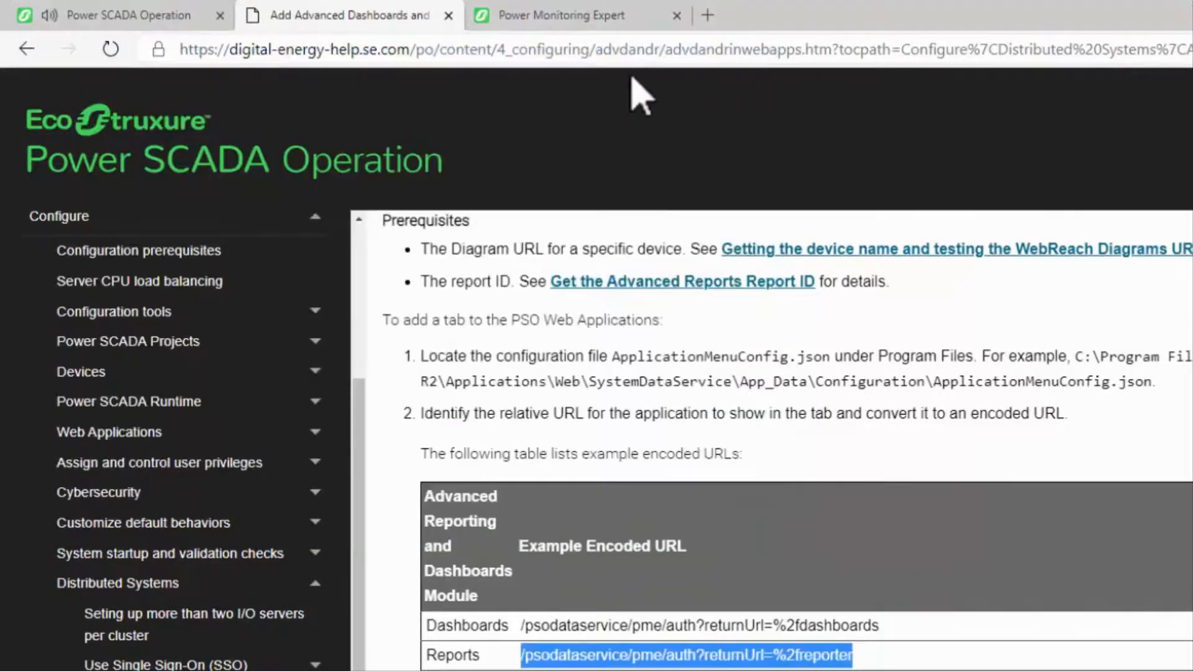
Step: Switch to the Power SCADA web app and load the Adv. Reports Report Library
{"action": "left_click", "coordinate": [106, 15]}
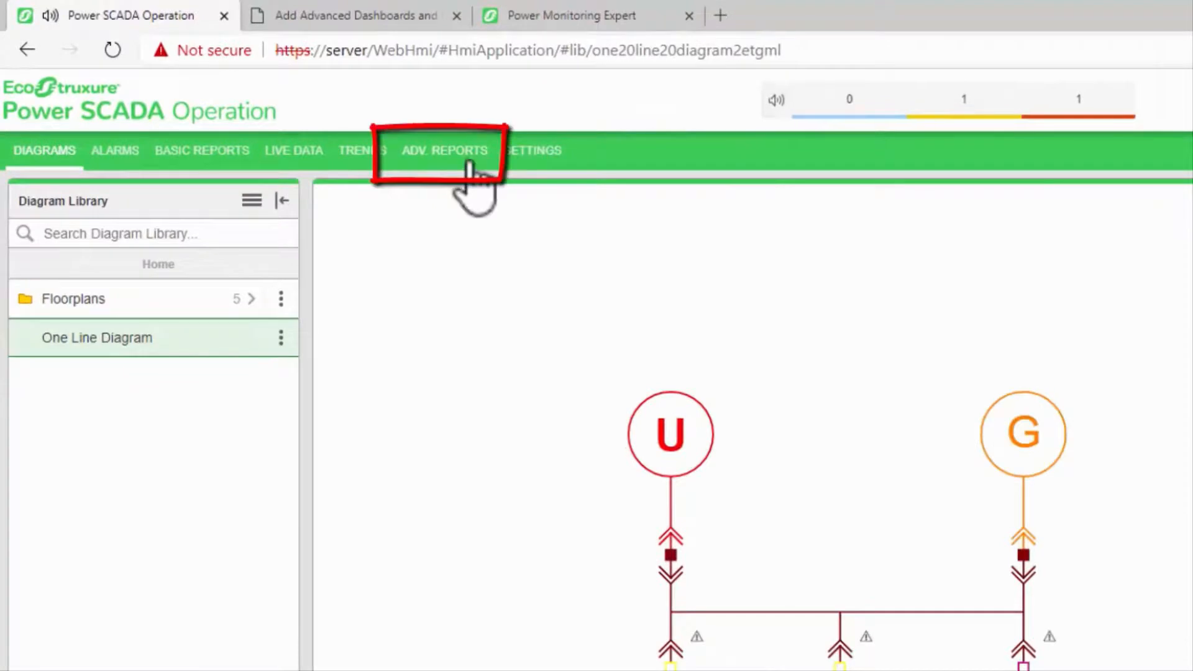
{"action": "left_click", "coordinate": [444, 150]}
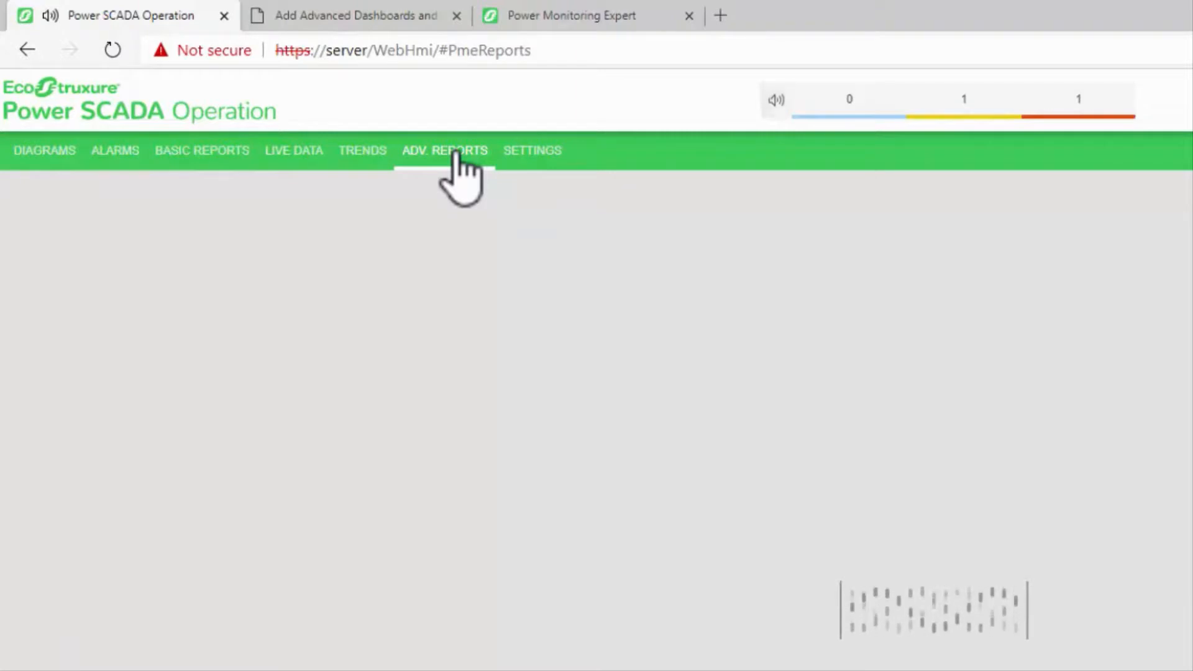
{"action": "left_click", "coordinate": [444, 150]}
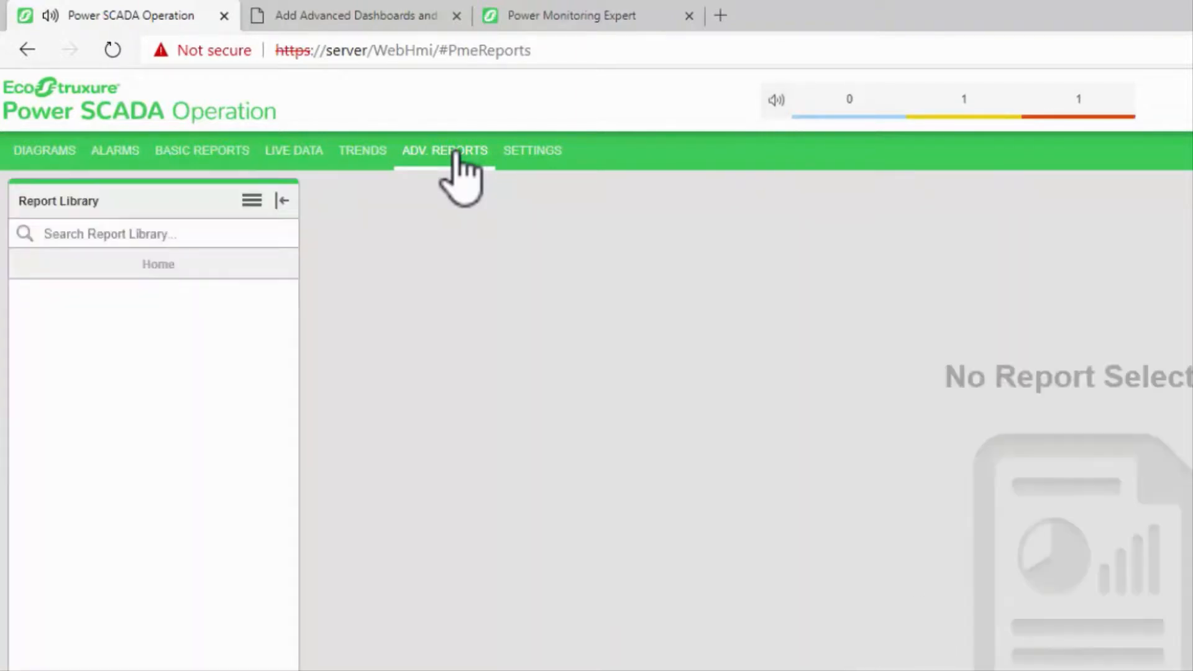